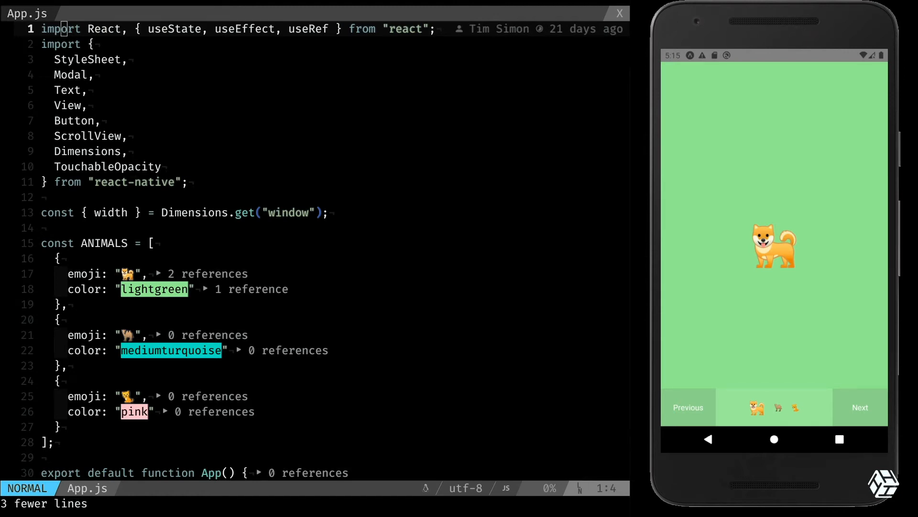
# Cycle through the dog, cat and camel onboarding pages, then exit the modal to the main screen
pyautogui.click(859, 407)
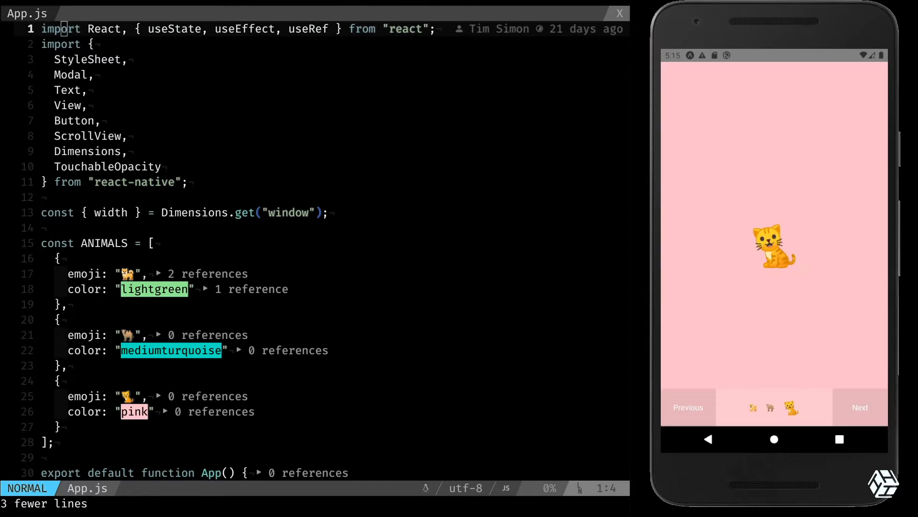
pyautogui.click(860, 407)
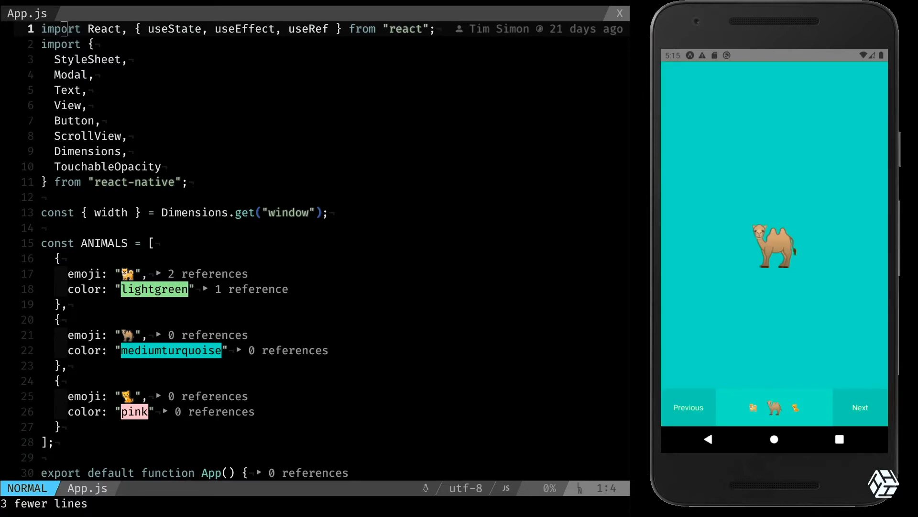
pyautogui.click(860, 407)
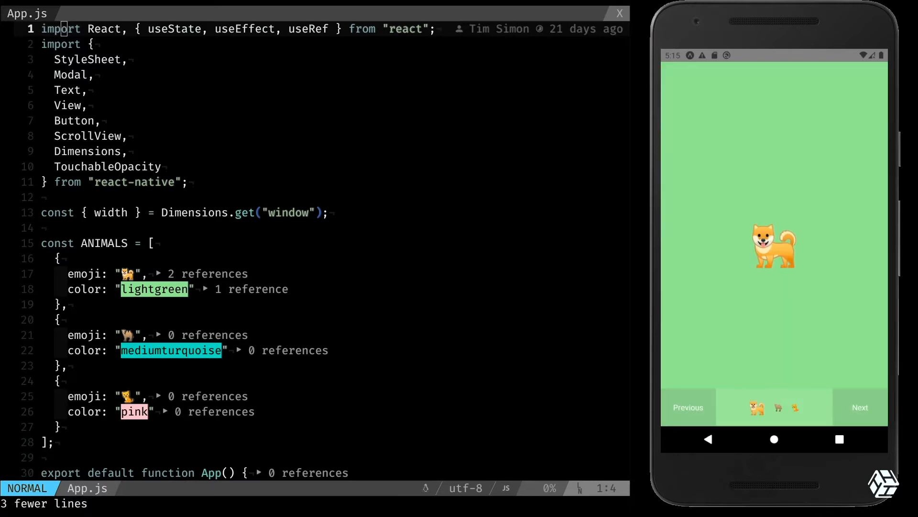
pyautogui.click(860, 407)
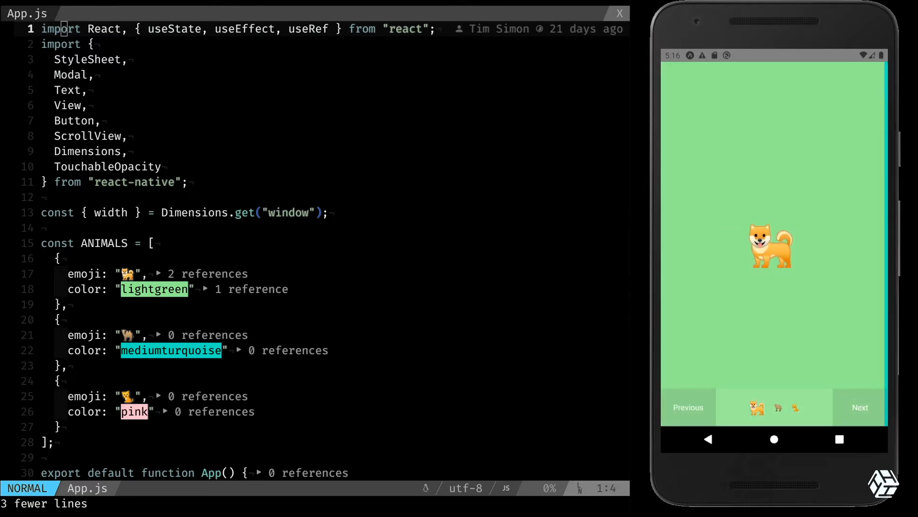
pyautogui.click(860, 407)
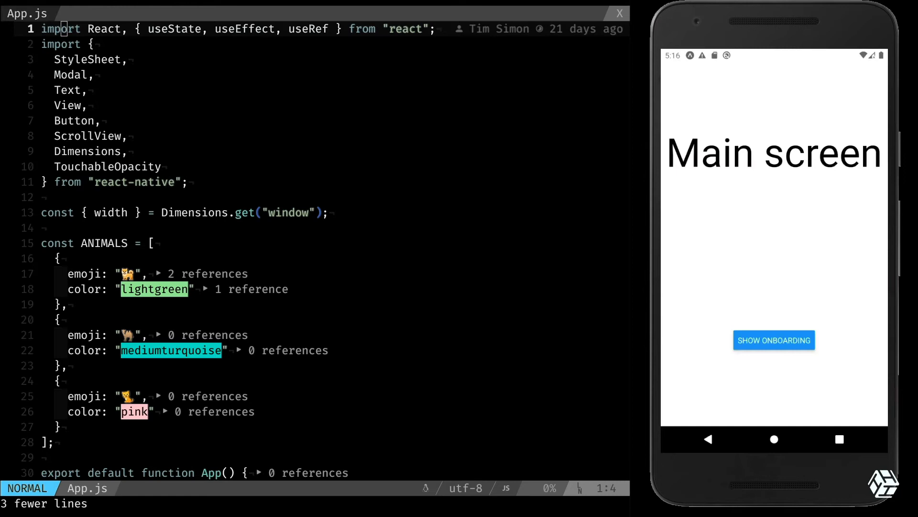
pyautogui.click(773, 340)
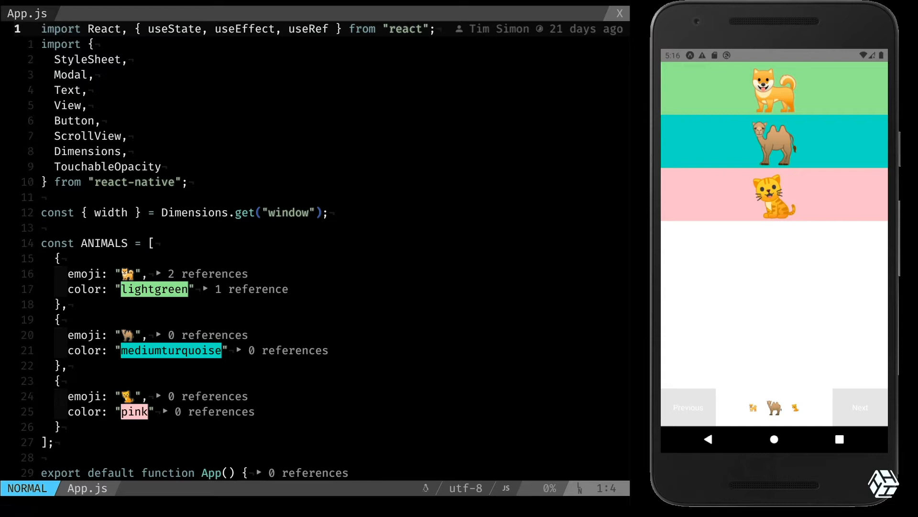
# Move the cursor to the ANIMALS array declaration in App.js
pyautogui.press('j')
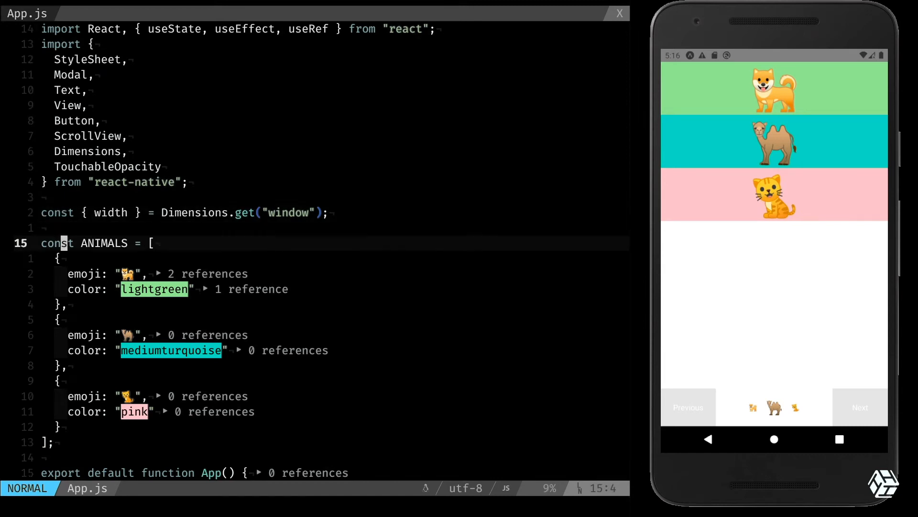
pyautogui.scroll(-3)
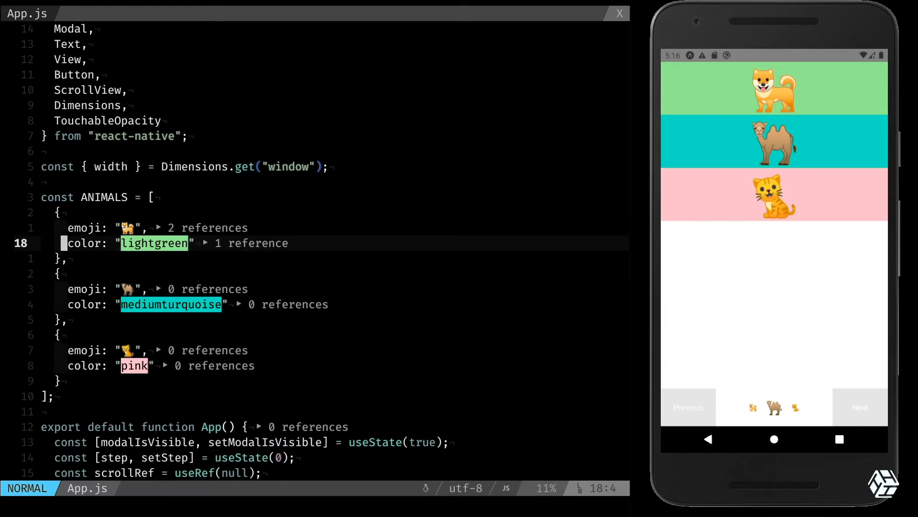
pyautogui.scroll(-3)
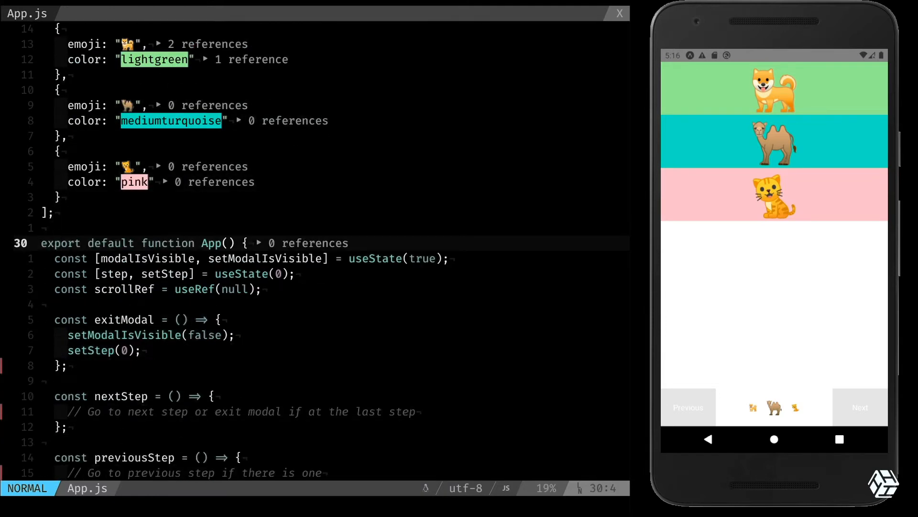
pyautogui.scroll(-3)
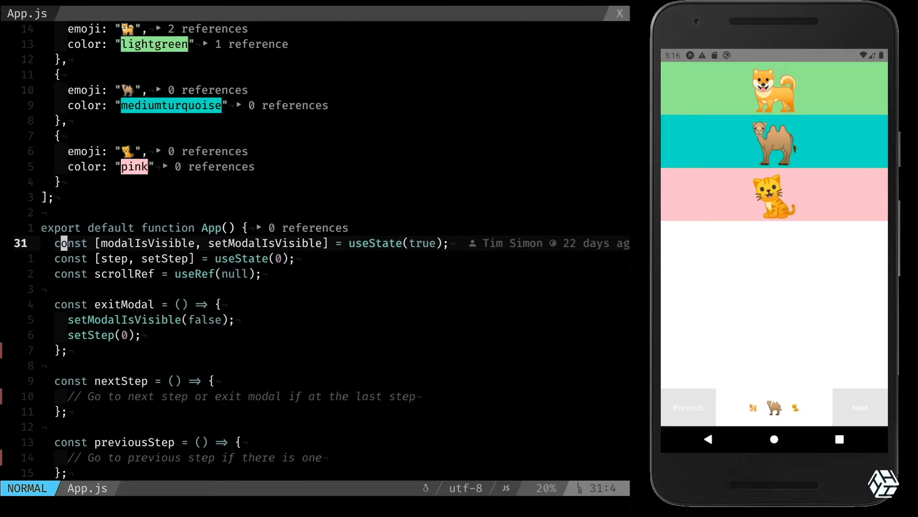
pyautogui.scroll(-3)
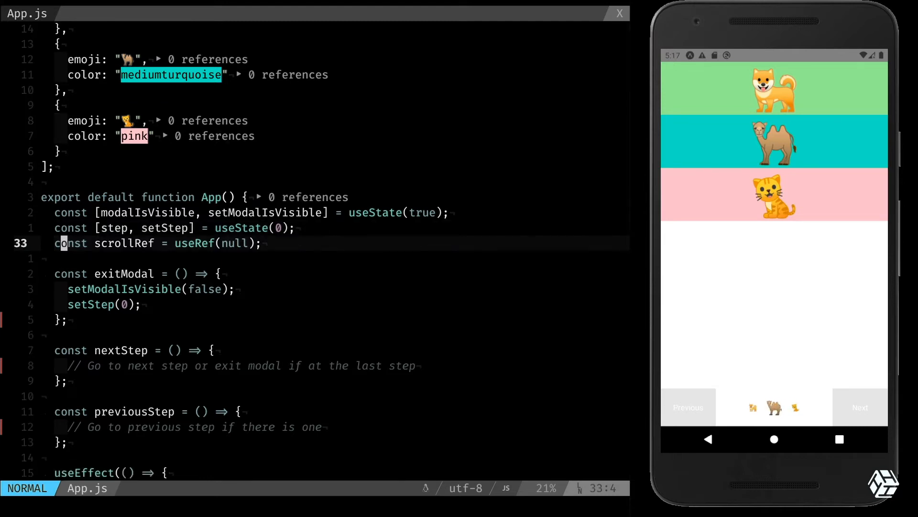
pyautogui.moveTo(140, 243)
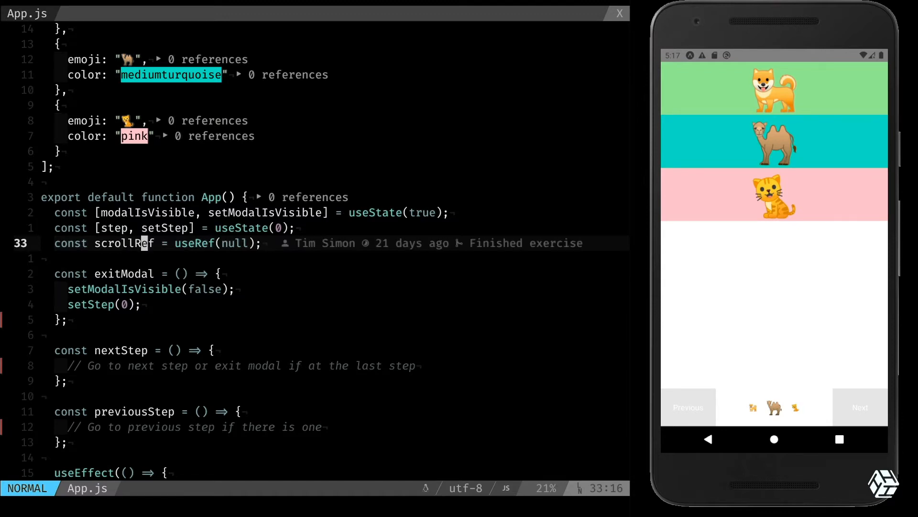
pyautogui.scroll(-3)
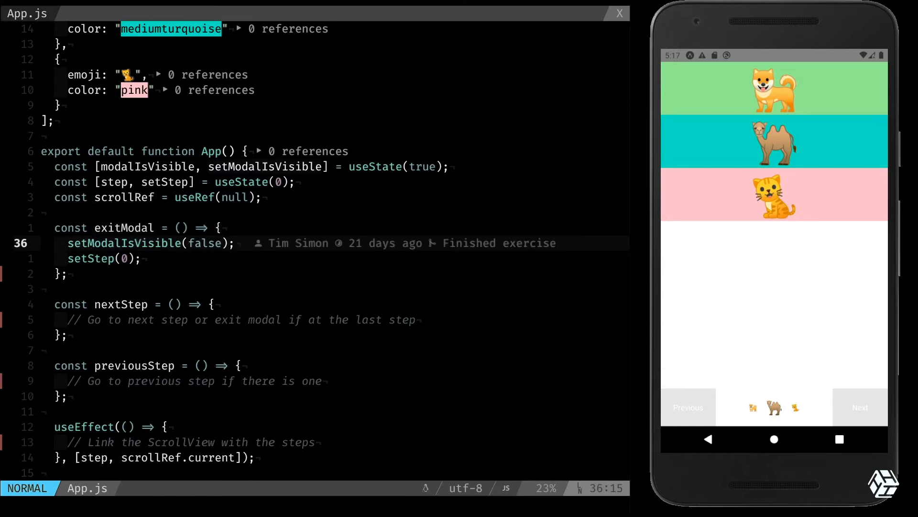
pyautogui.scroll(-3)
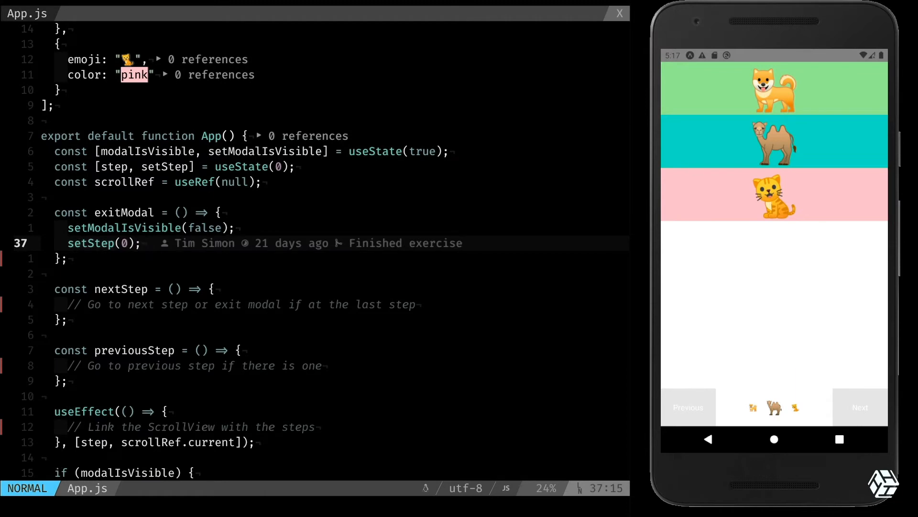
pyautogui.scroll(-3)
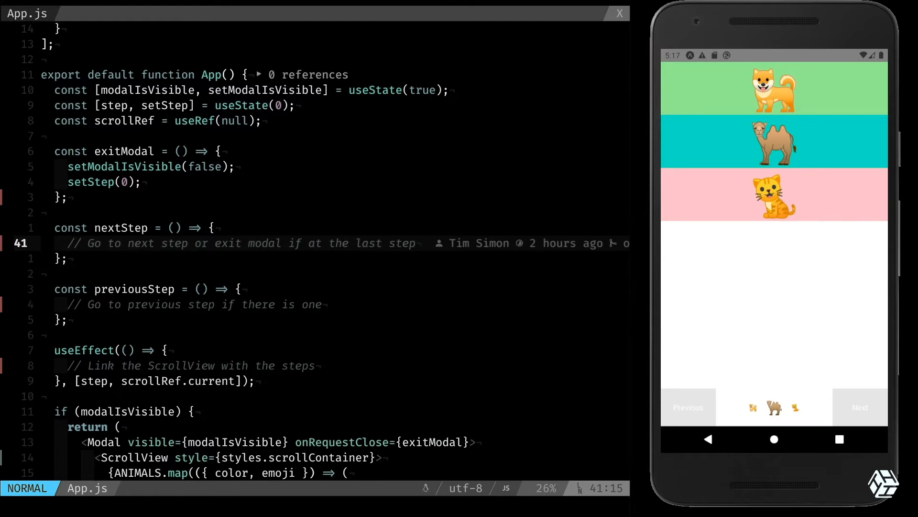
pyautogui.scroll(-3)
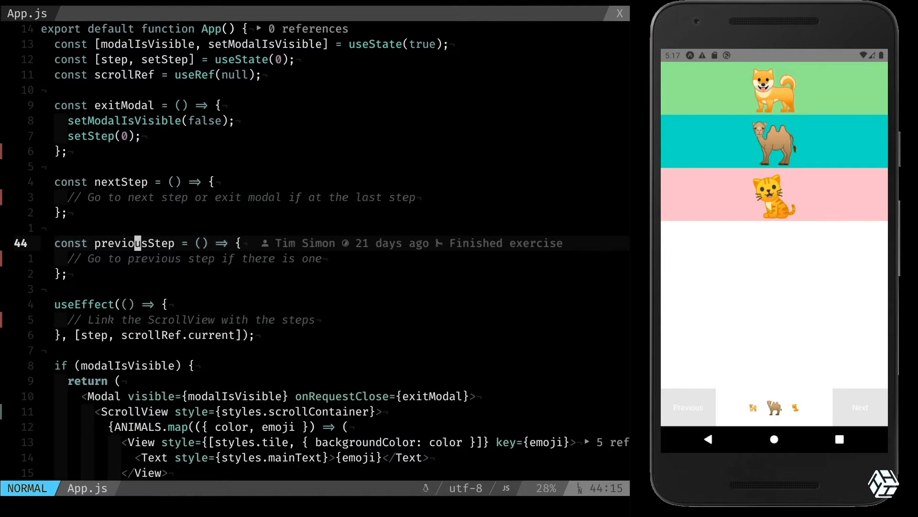
pyautogui.scroll(-3)
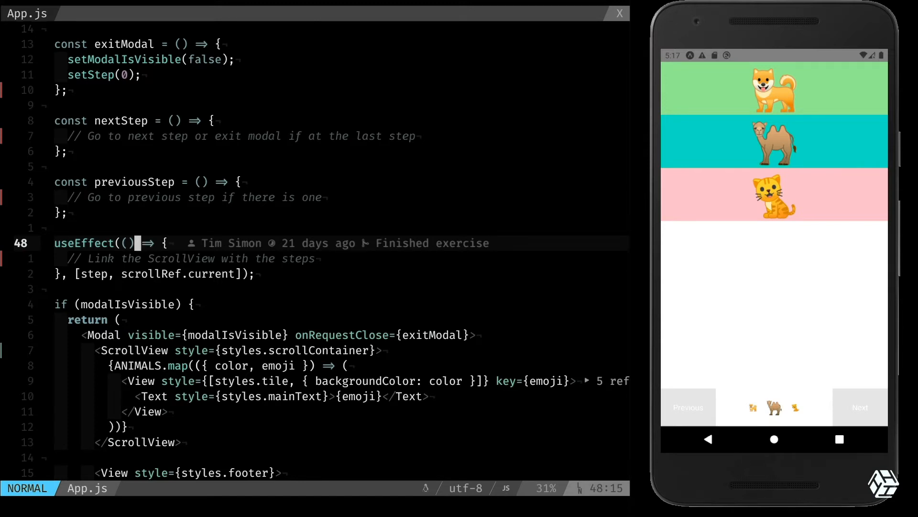
pyautogui.scroll(-3)
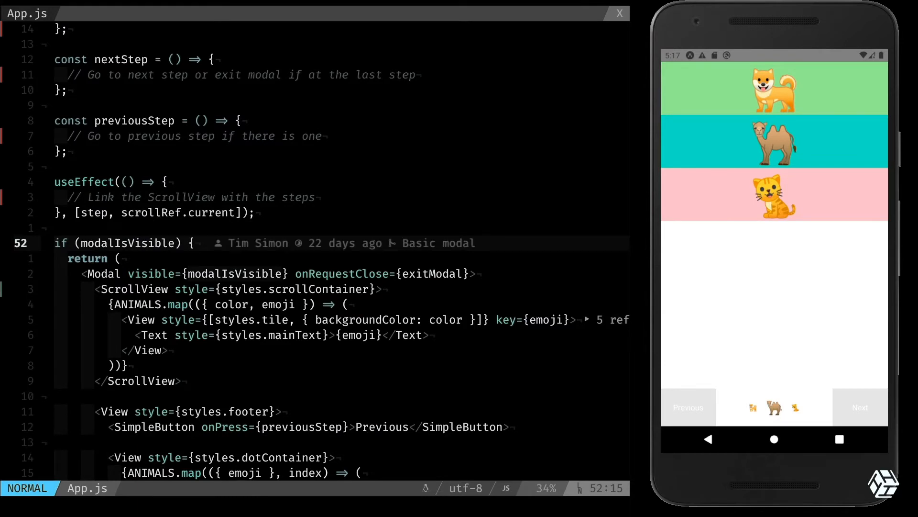
pyautogui.scroll(-3)
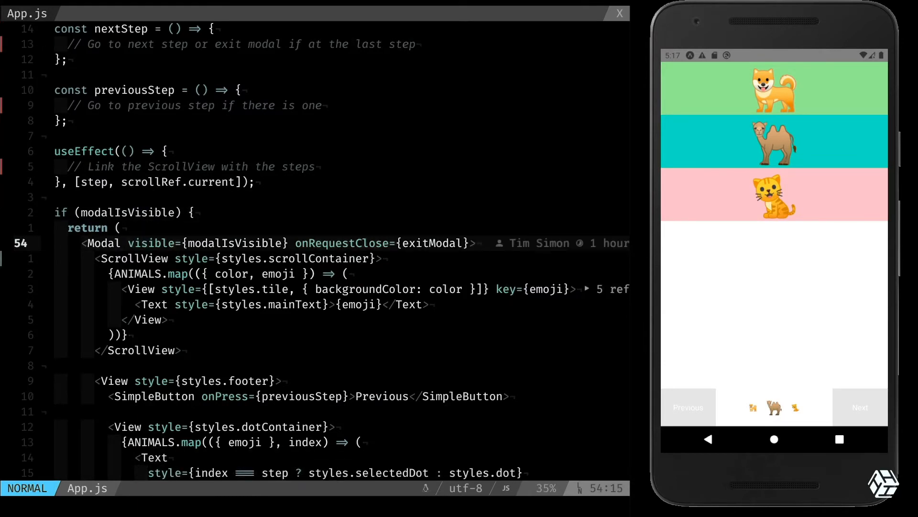
# Visually select and review the ScrollView, footer and dot indicator blocks
pyautogui.press('V')
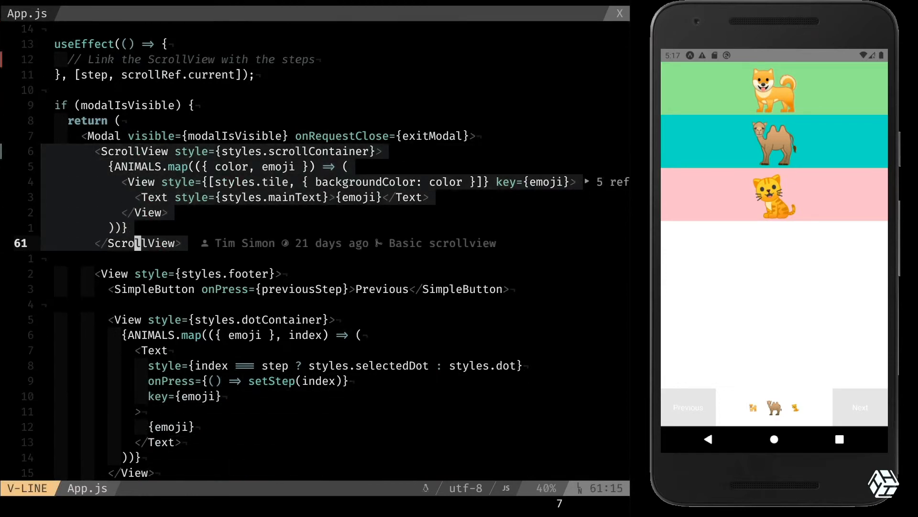
pyautogui.scroll(-3)
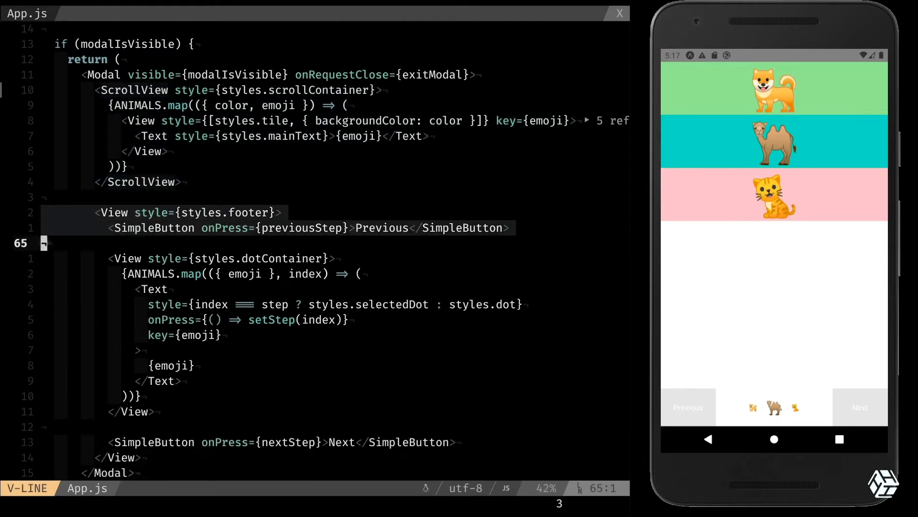
pyautogui.scroll(-3)
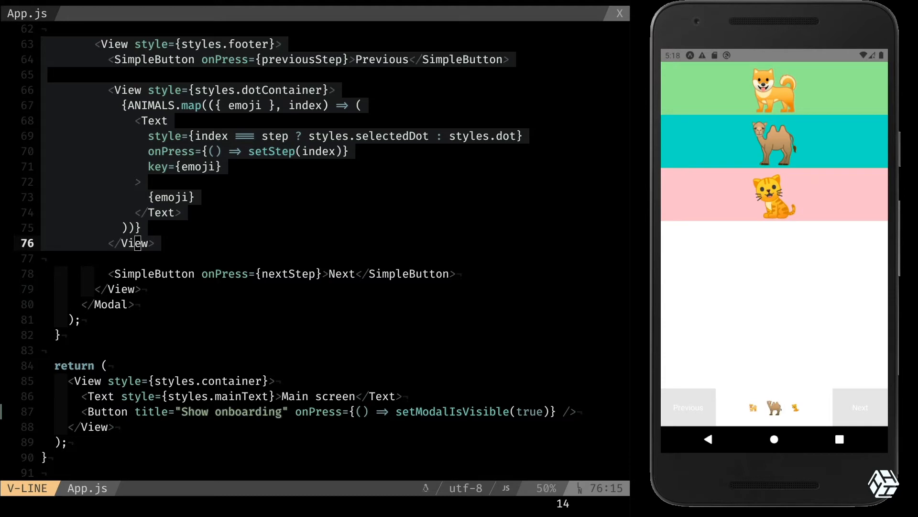
pyautogui.press('Escape')
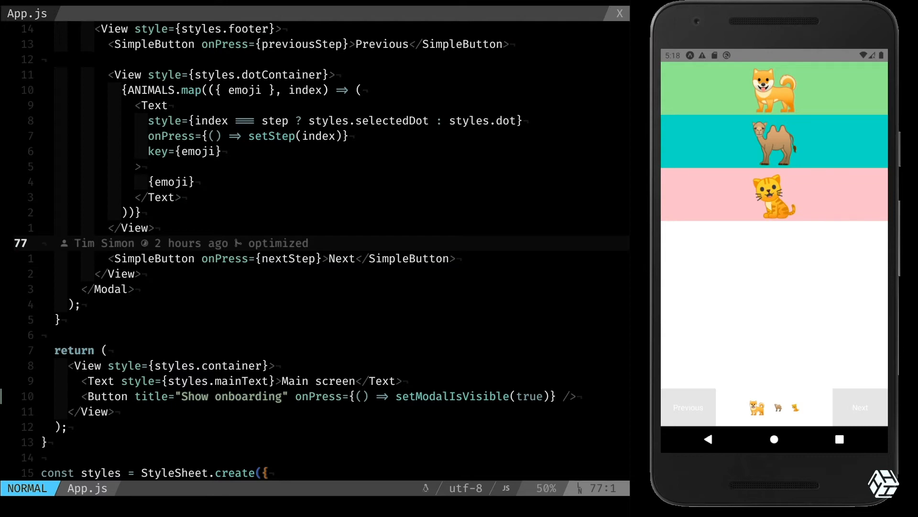
pyautogui.scroll(3)
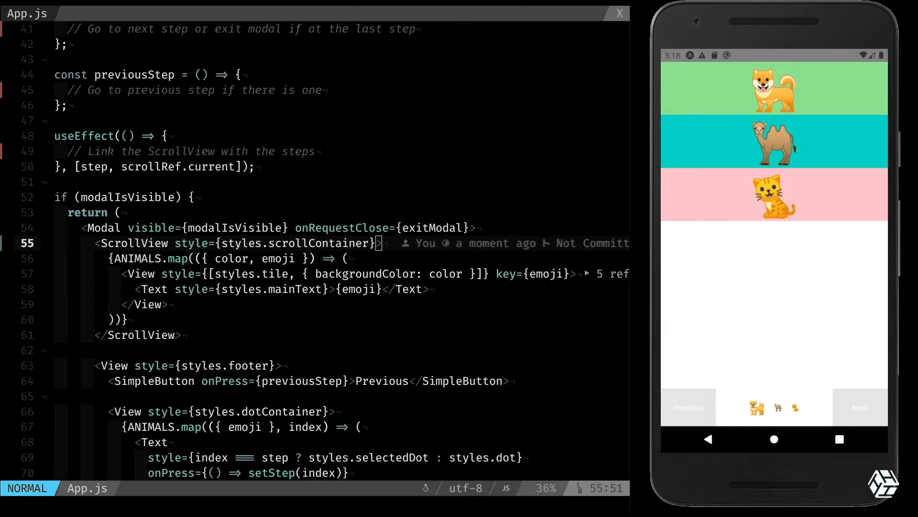
# Add the horizontal prop to the ScrollView tag and save
pyautogui.press('i')
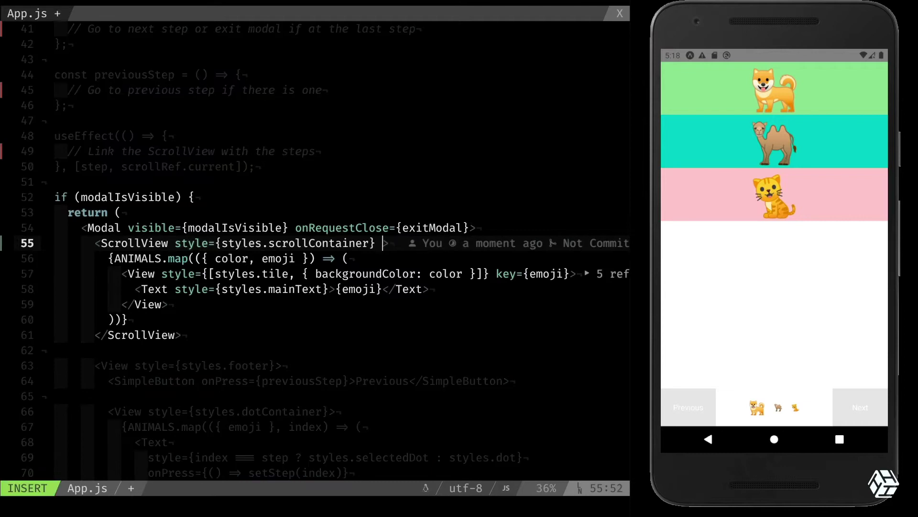
pyautogui.write('horizo')
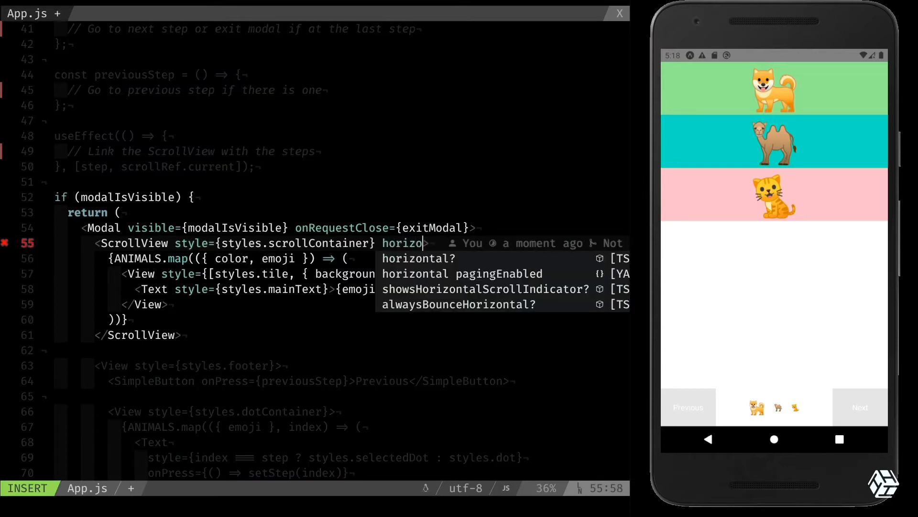
pyautogui.press('Escape')
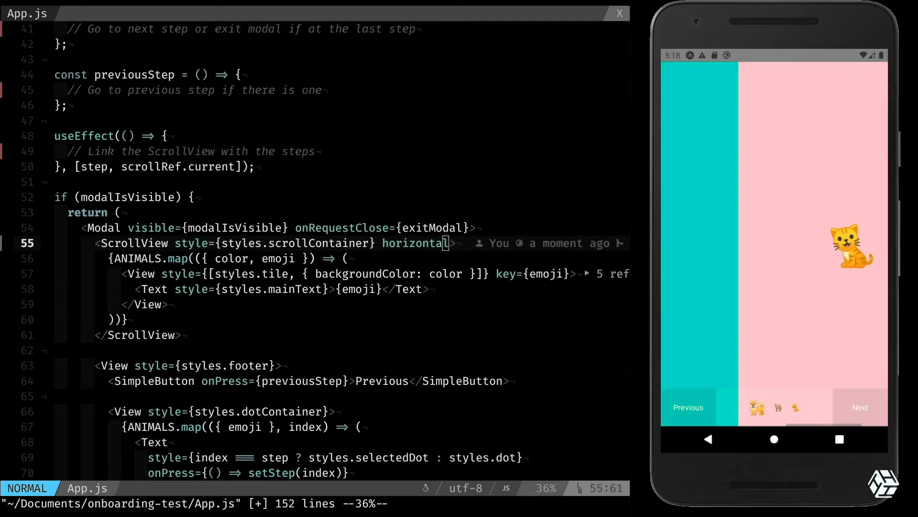
# Test sideways scrolling between the animal tiles in the emulator
pyautogui.click(859, 407)
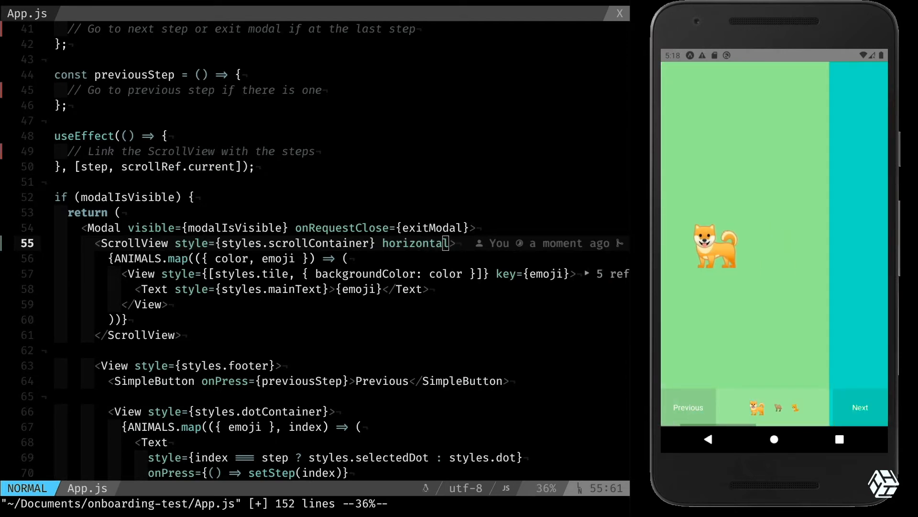
pyautogui.click(859, 407)
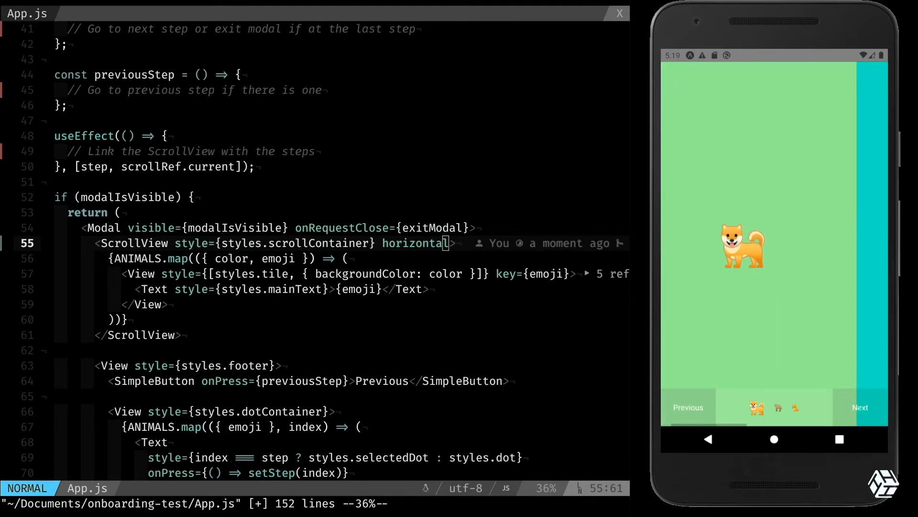
pyautogui.click(860, 407)
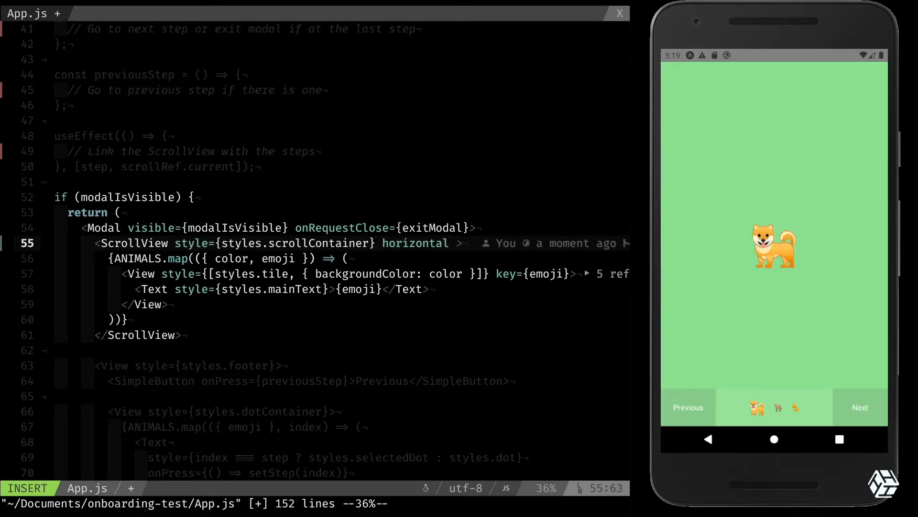
# Add pagingEnabled and showsHorizontalScrollIndicator={false} to the ScrollView, saving to reformat
pyautogui.write('pagingEnabled')
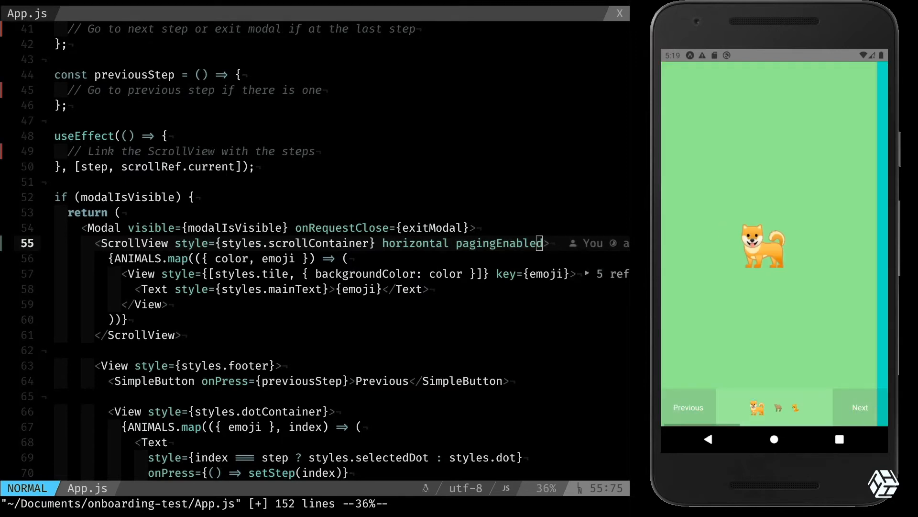
pyautogui.click(859, 407)
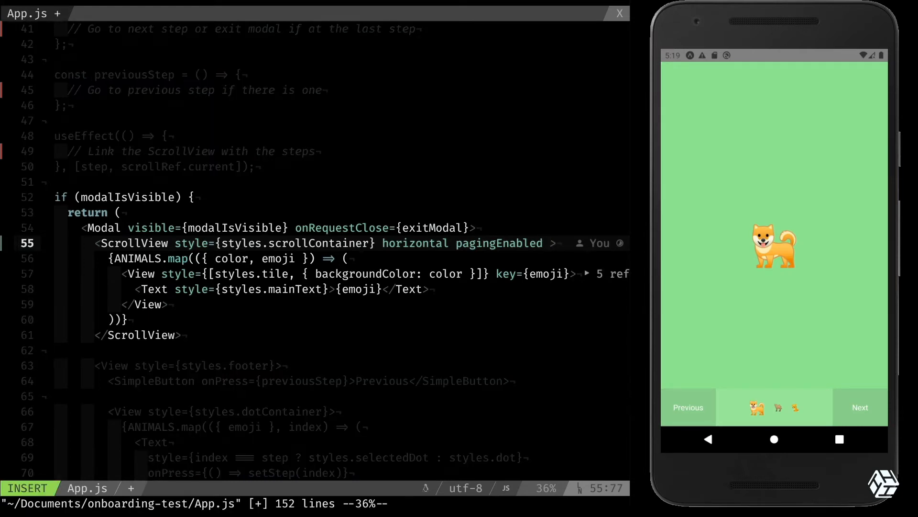
pyautogui.write('show')
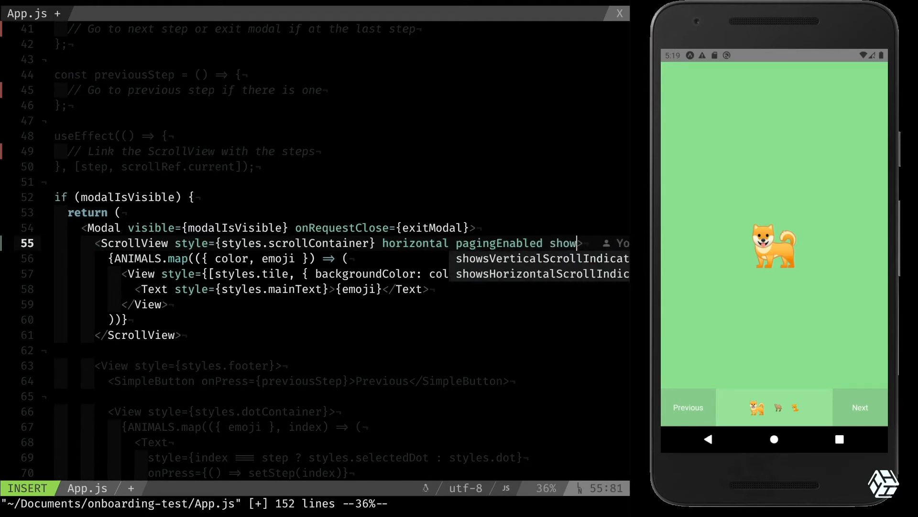
pyautogui.write('showsHorizontalScrollIndicator={false')
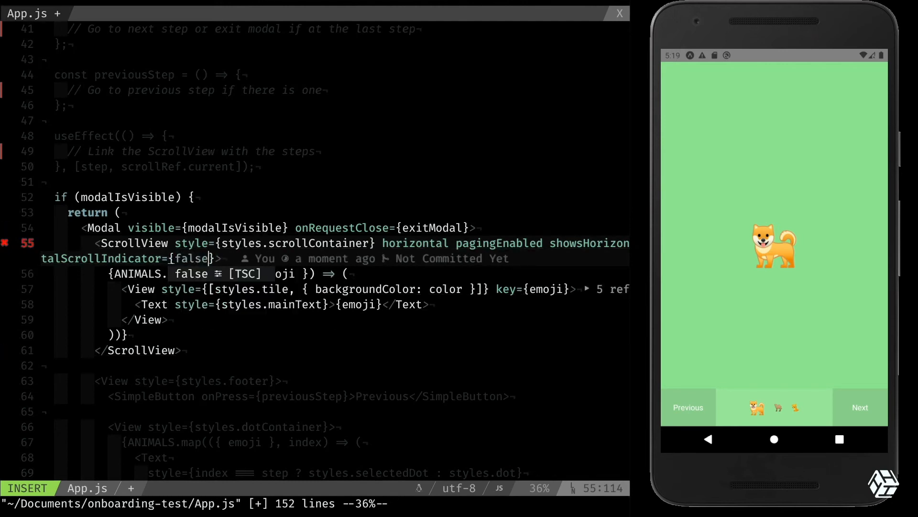
pyautogui.press('Escape')
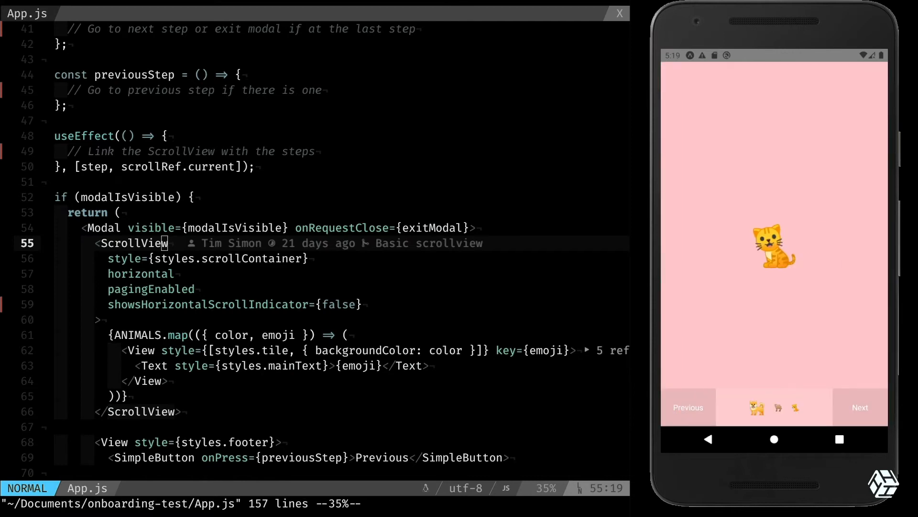
# Page through the animals in the emulator, then scroll up to the nextStep function
pyautogui.click(860, 407)
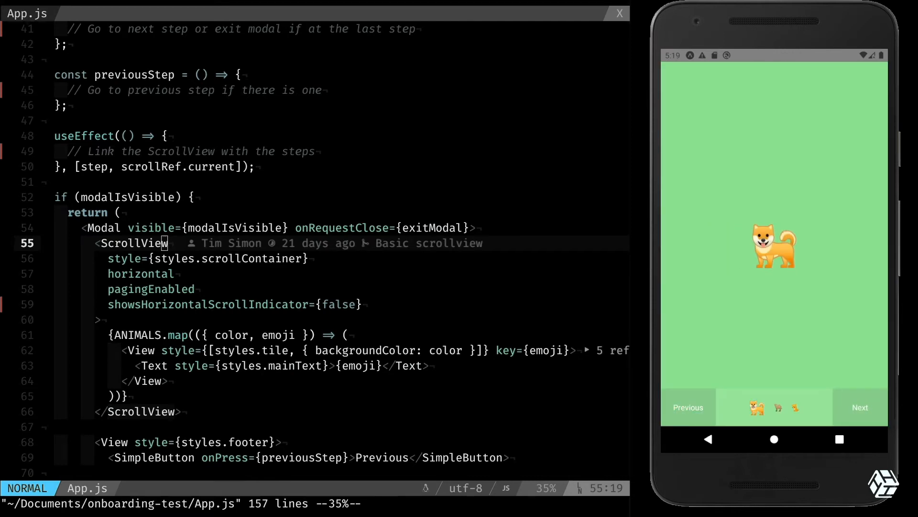
pyautogui.click(860, 407)
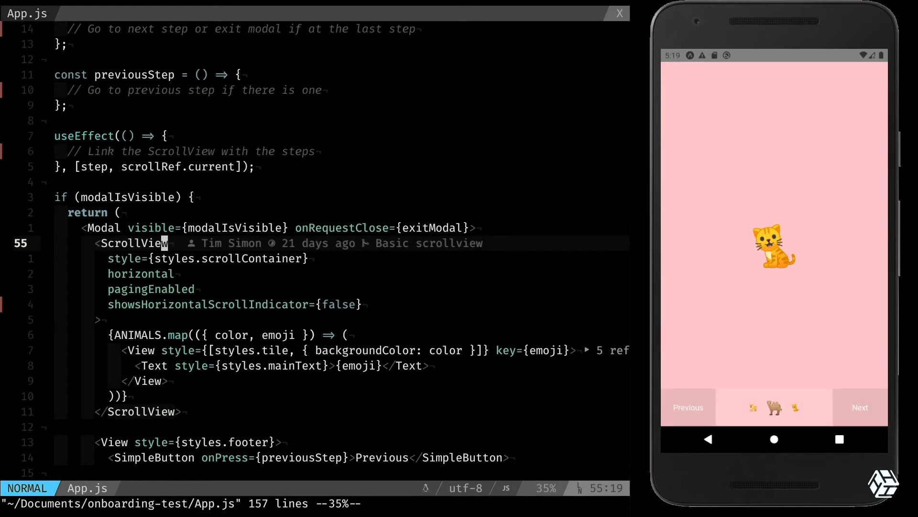
pyautogui.scroll(3)
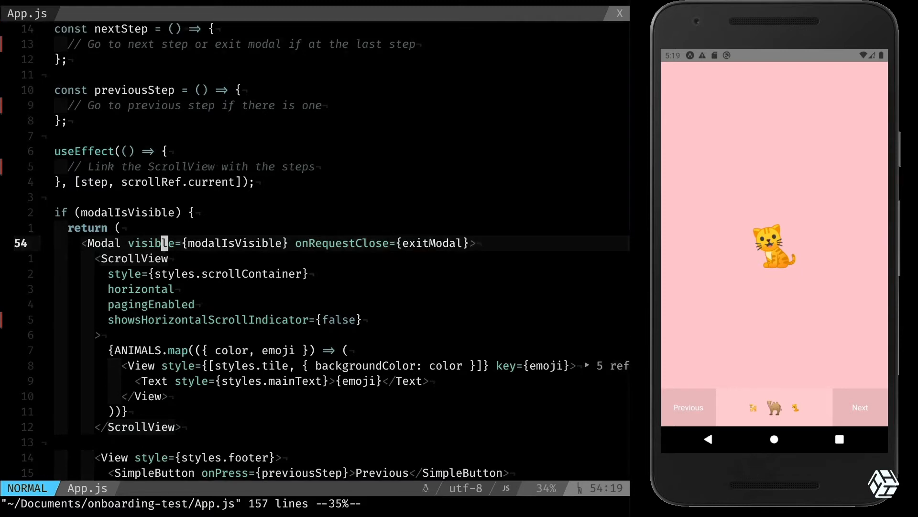
pyautogui.scroll(3)
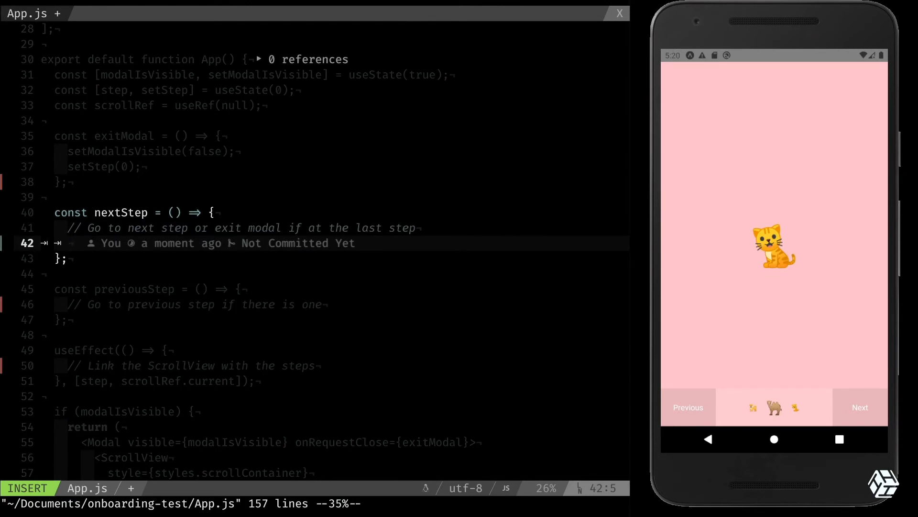
# Add the if (step >= ANIMALS.length - 1) branch calling exitModal() in nextStep
pyautogui.write('if(')
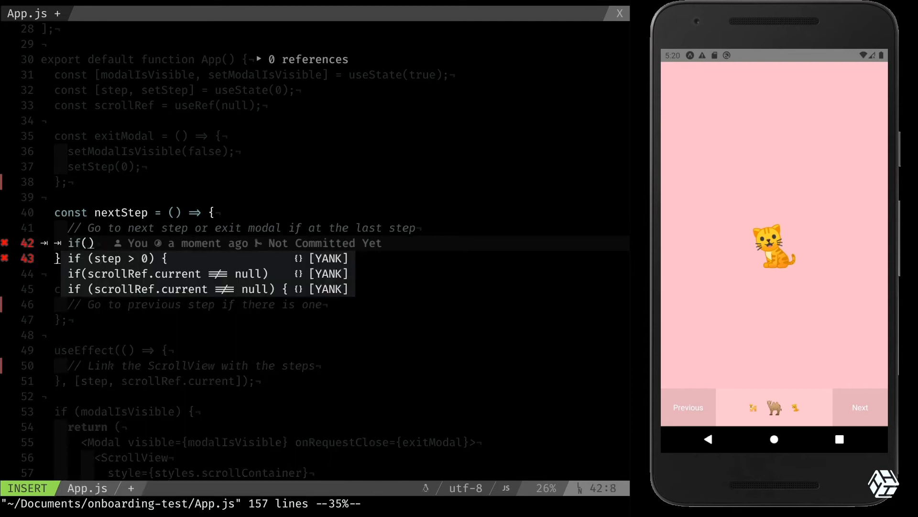
pyautogui.write('step >=')
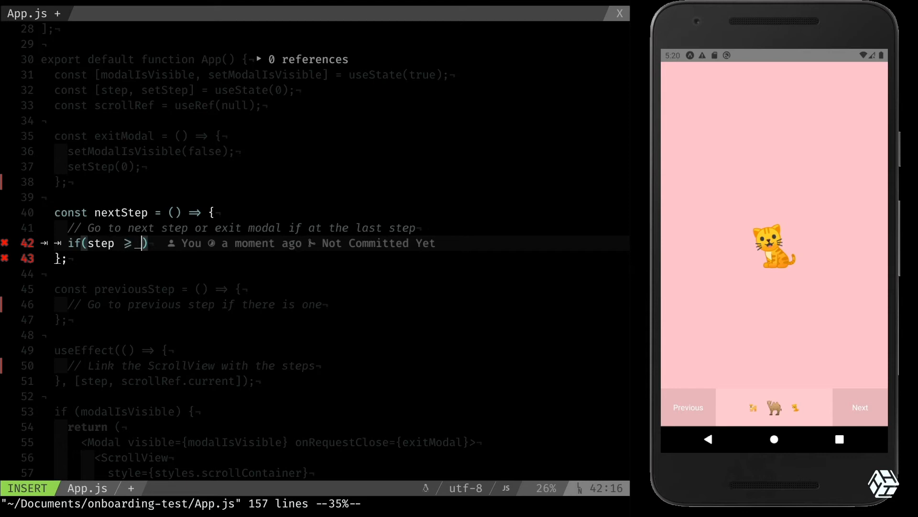
pyautogui.write('(')
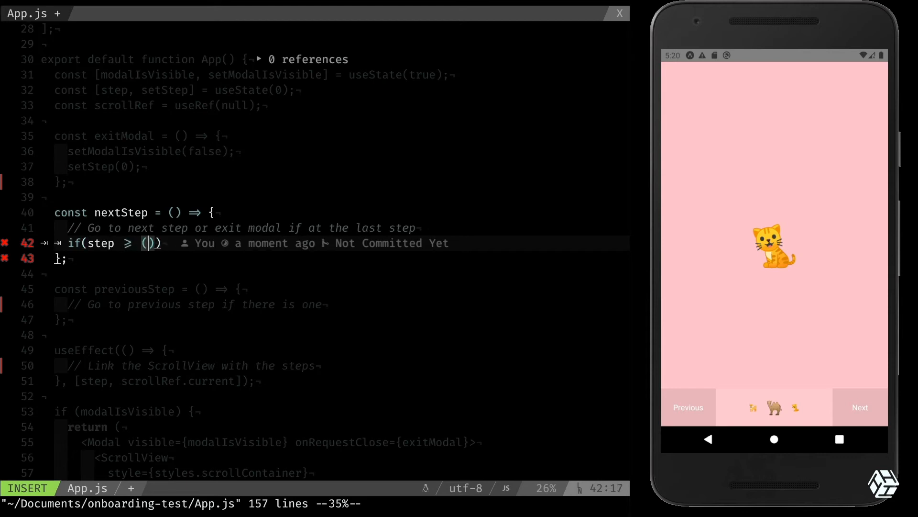
pyautogui.write('ANIMALS.')
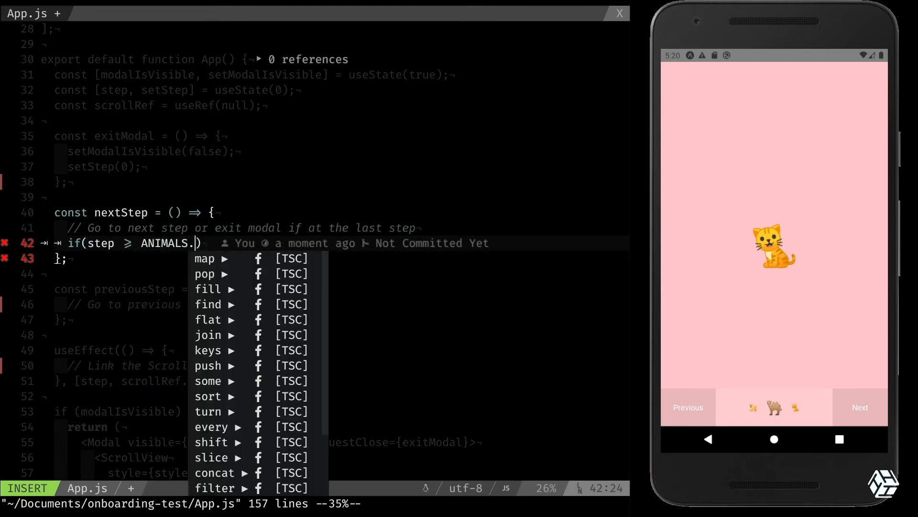
pyautogui.write('length 1')
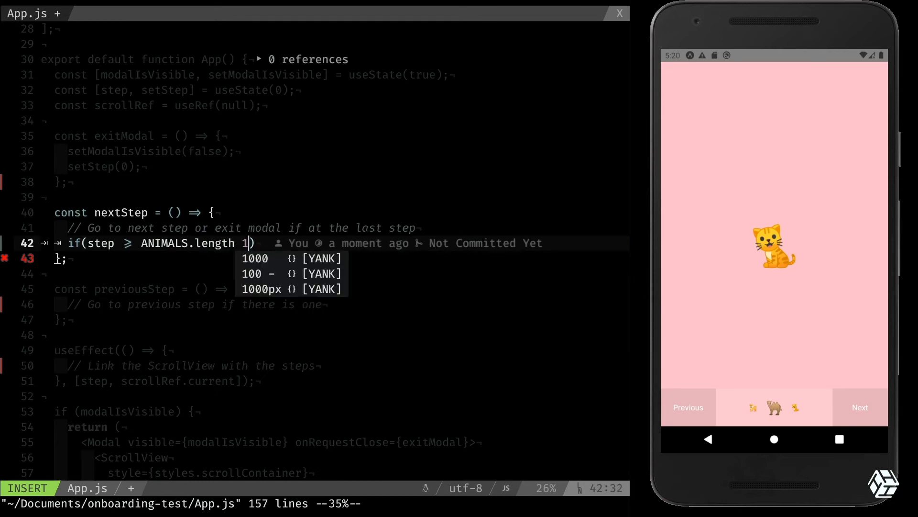
pyautogui.write('-2')
pyautogui.write('exitModal(')
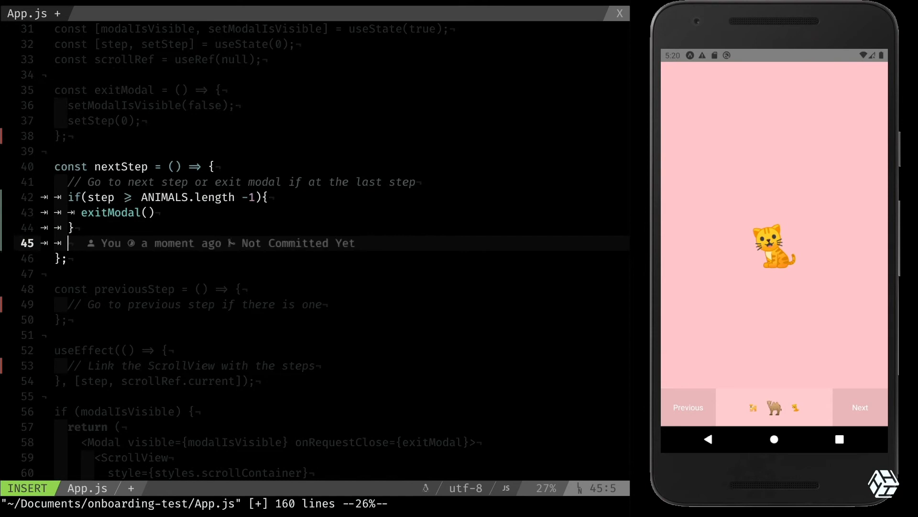
# Add the else branch with setStep(s => s + 1) and save
pyautogui.write('else{')
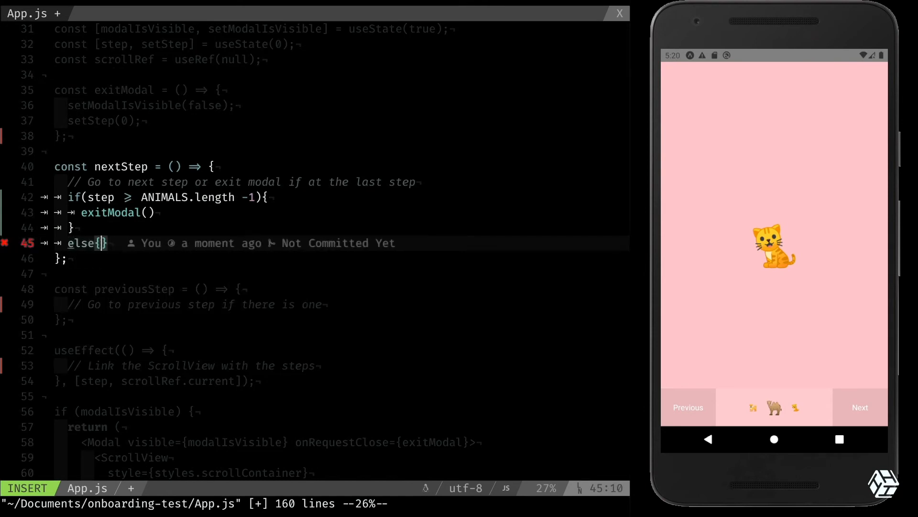
pyautogui.write('setStep(')
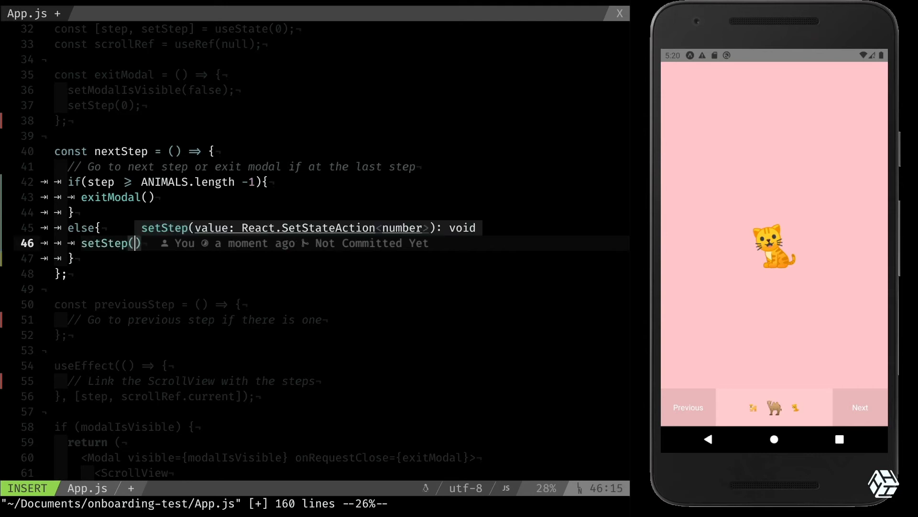
pyautogui.write('s => s')
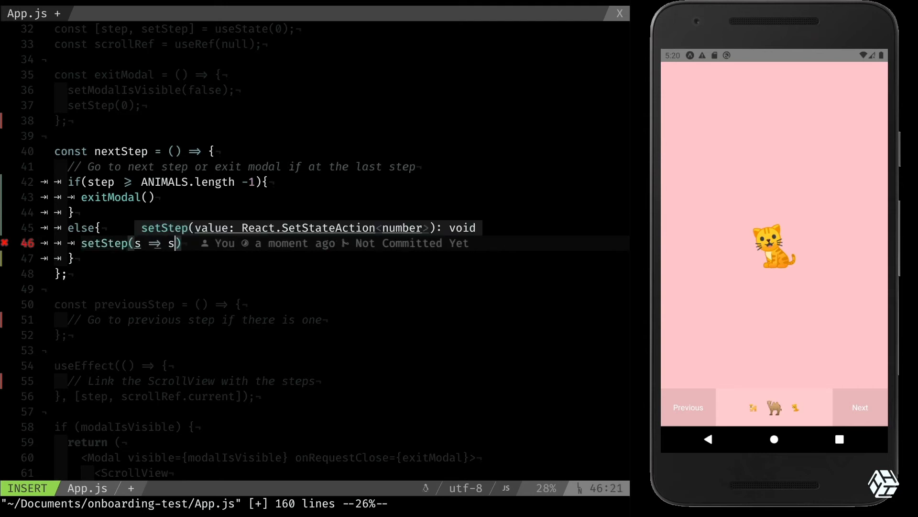
pyautogui.write('+ 1')
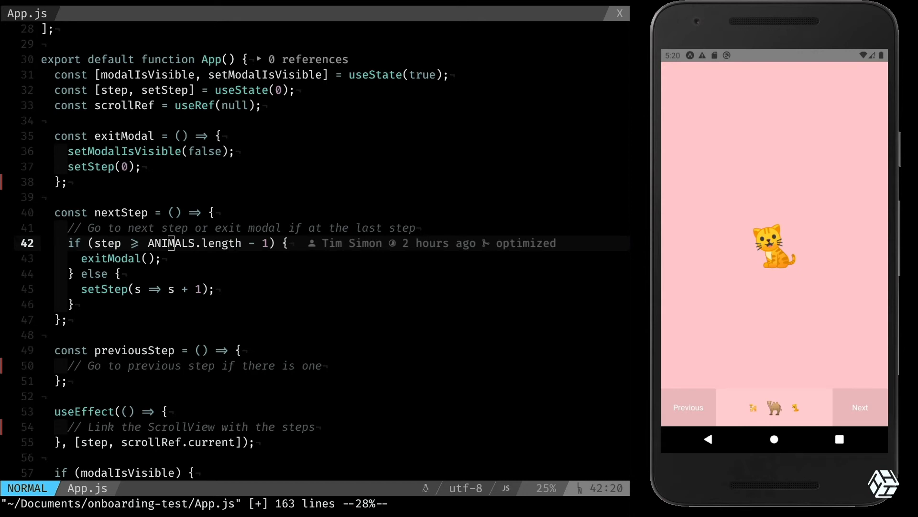
pyautogui.click(859, 407)
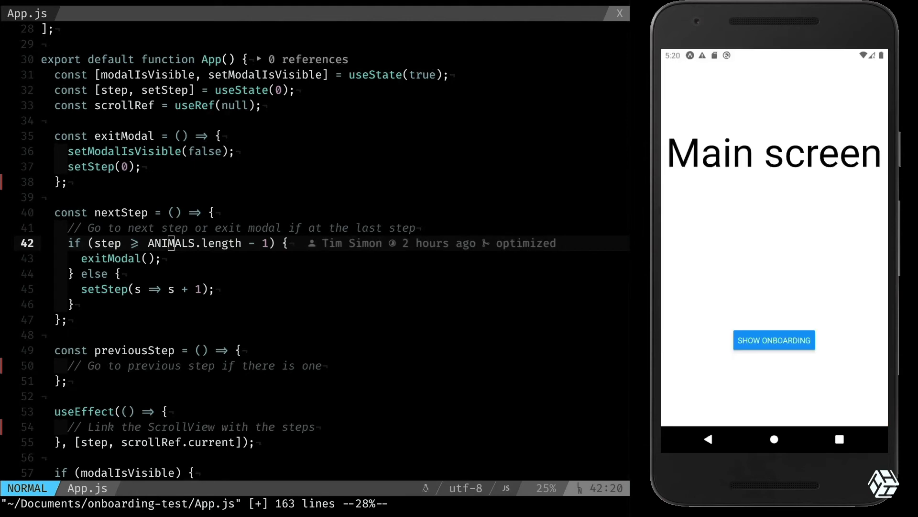
# Reopen the onboarding modal in the emulator and scroll down to previousStep
pyautogui.click(773, 340)
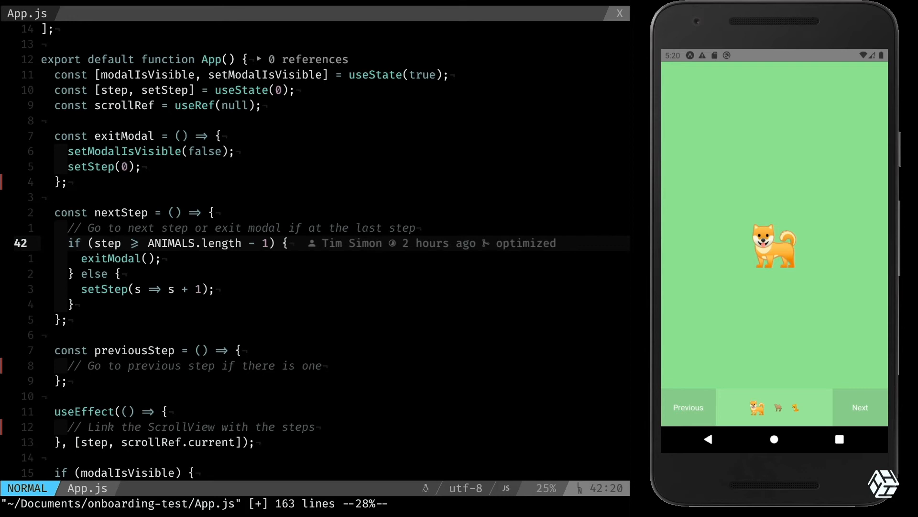
pyautogui.scroll(-3)
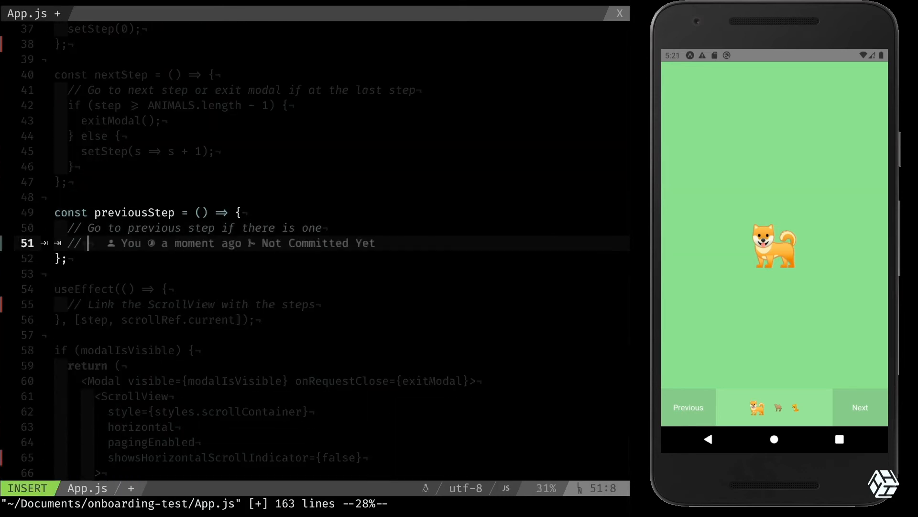
# Add if (step > 0) { setStep(s => s - 1); } to previousStep
pyautogui.write('if(')
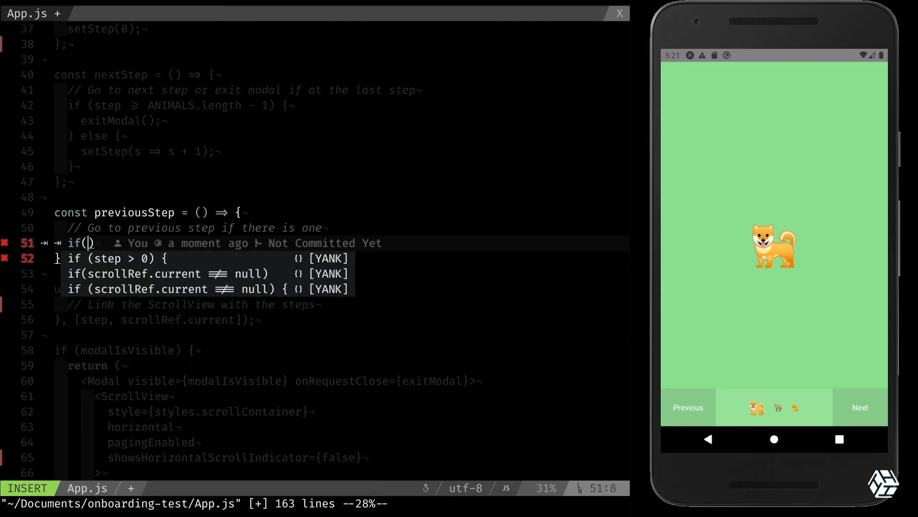
pyautogui.write('step >')
pyautogui.write('setStep(s')
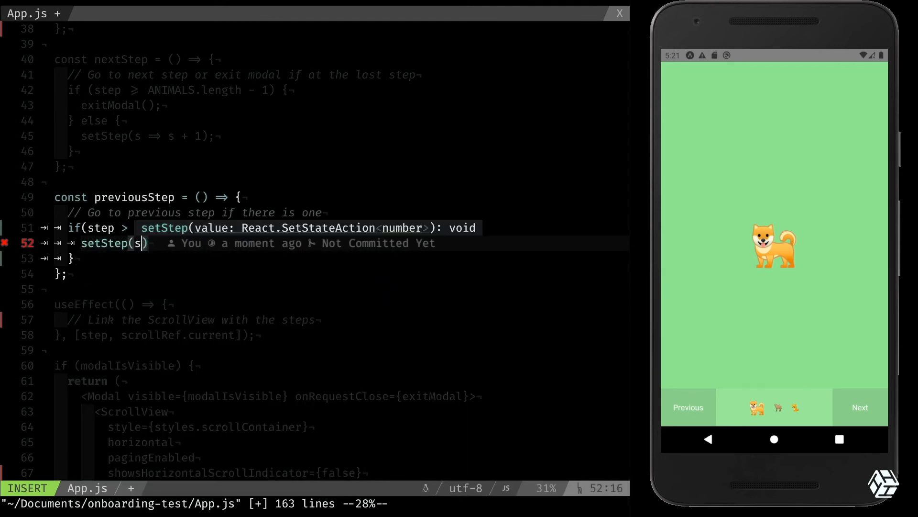
pyautogui.write('=>')
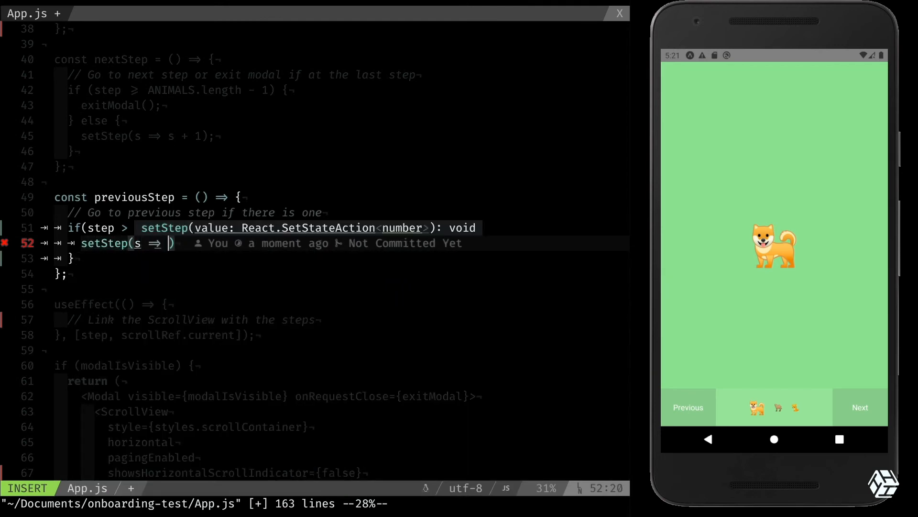
pyautogui.write('s')
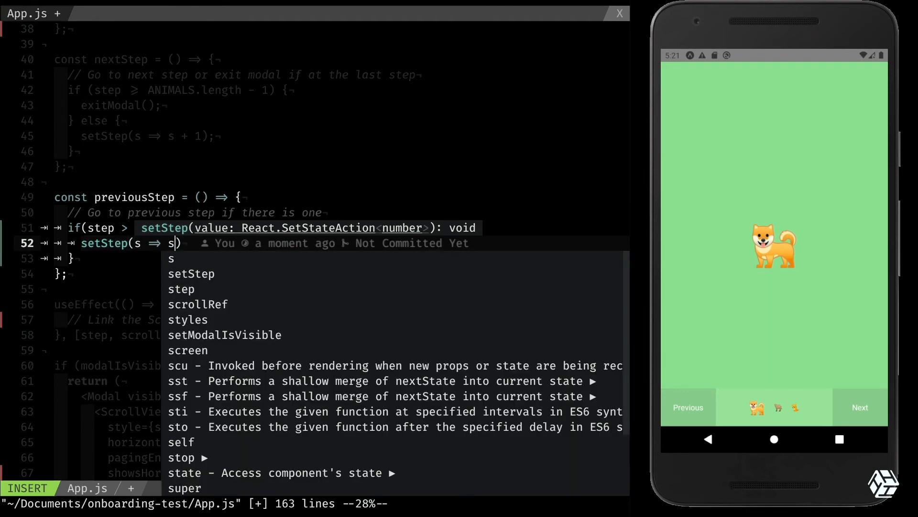
pyautogui.press('Escape')
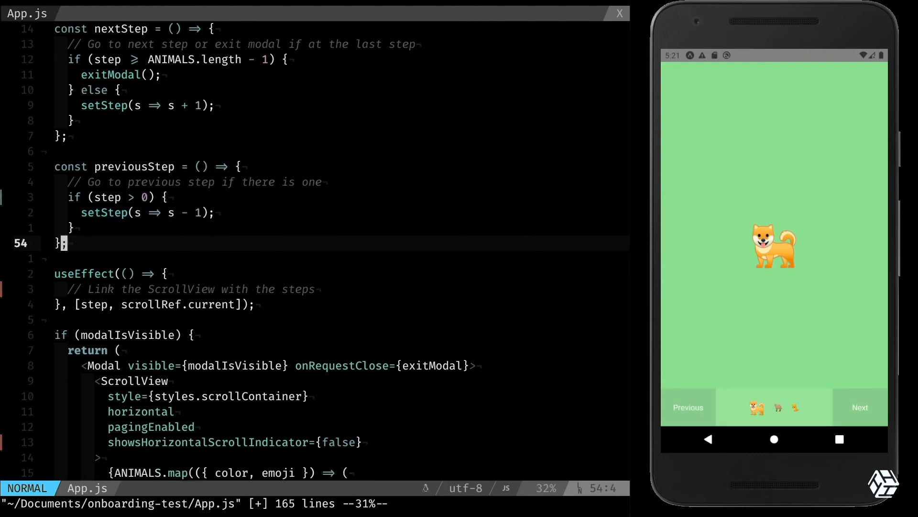
pyautogui.scroll(-3)
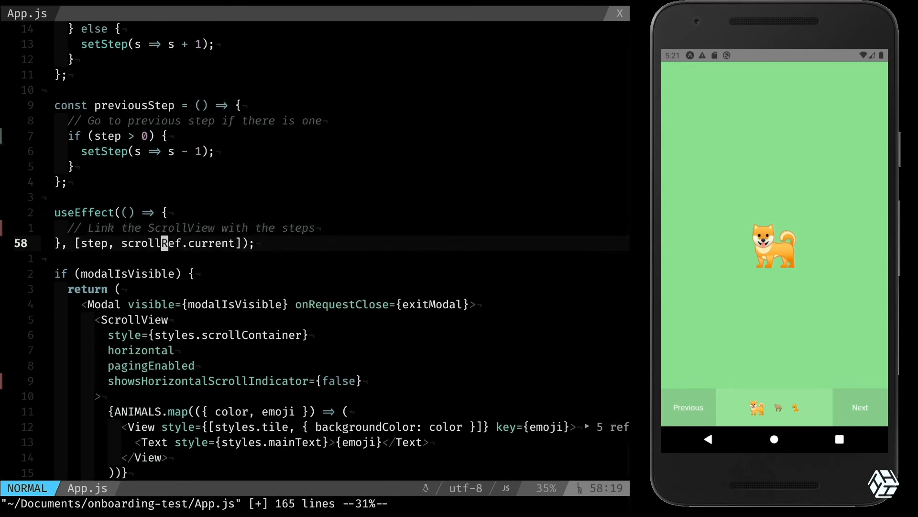
# Add ref={scrollRef} to the ScrollView and start a new line inside the useEffect
pyautogui.write('ref')
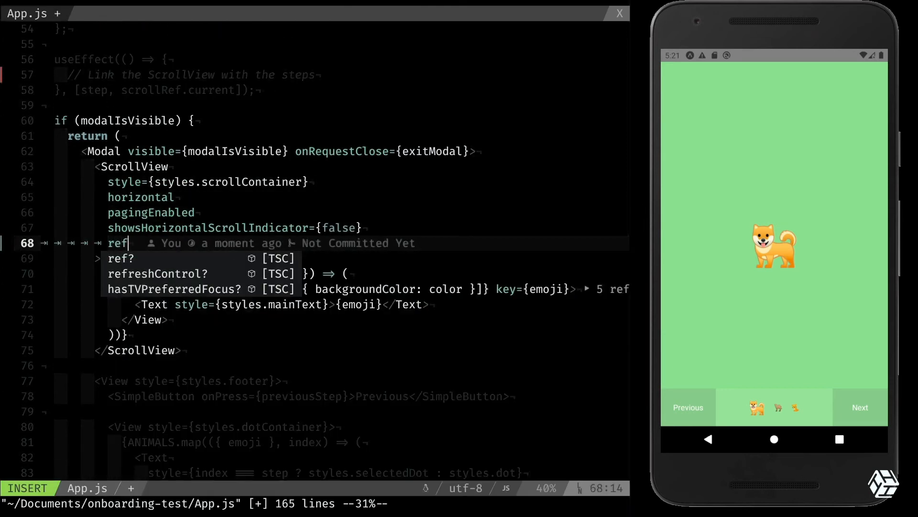
pyautogui.write('={scr')
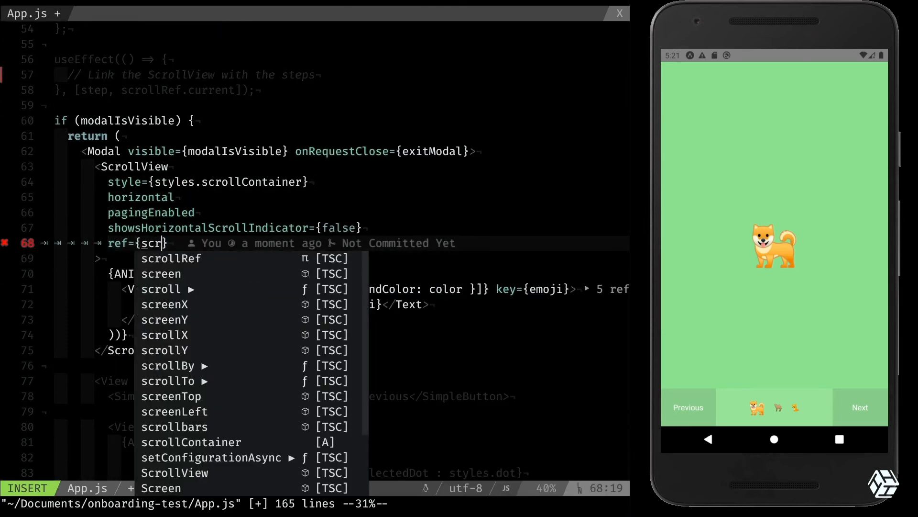
pyautogui.press('Escape')
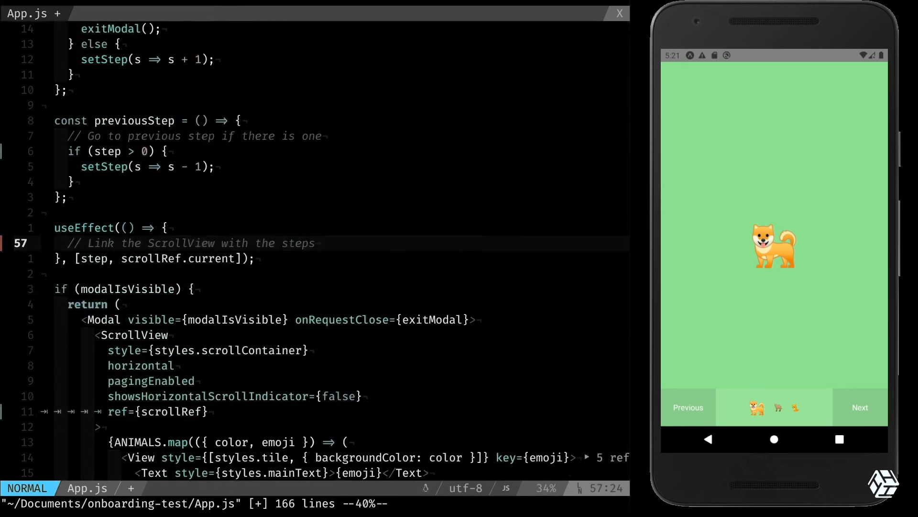
pyautogui.press('i')
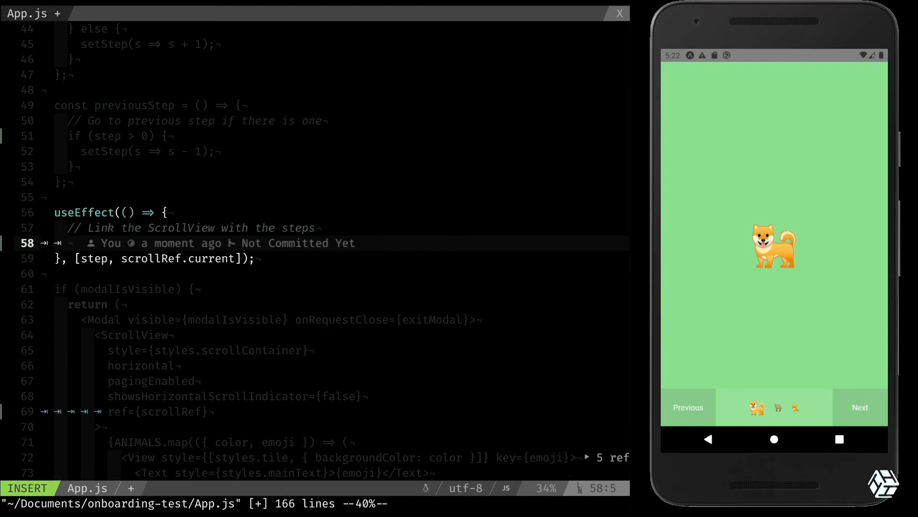
# Add if (scrollRef.current !== null) calling scrollRef.current.scrollTo({x: step * width}) inside useEffect
pyautogui.write('if(')
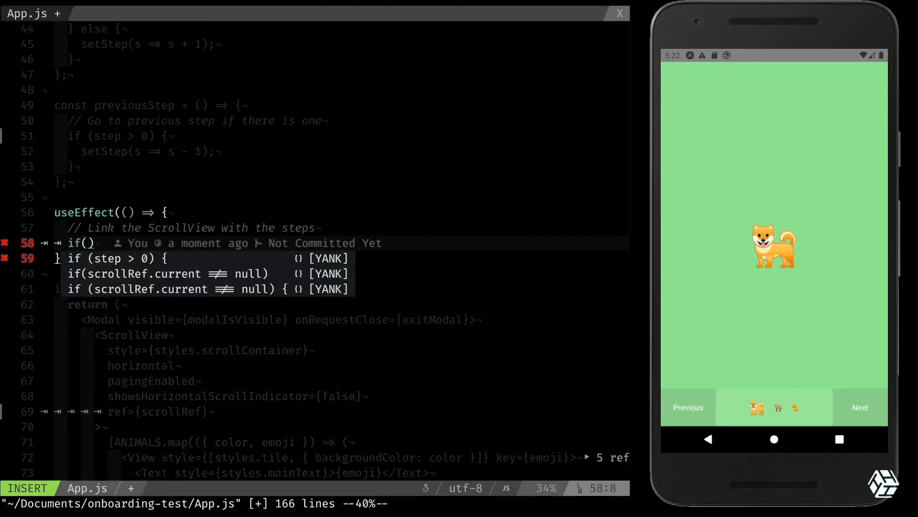
pyautogui.write('scrollRef.current')
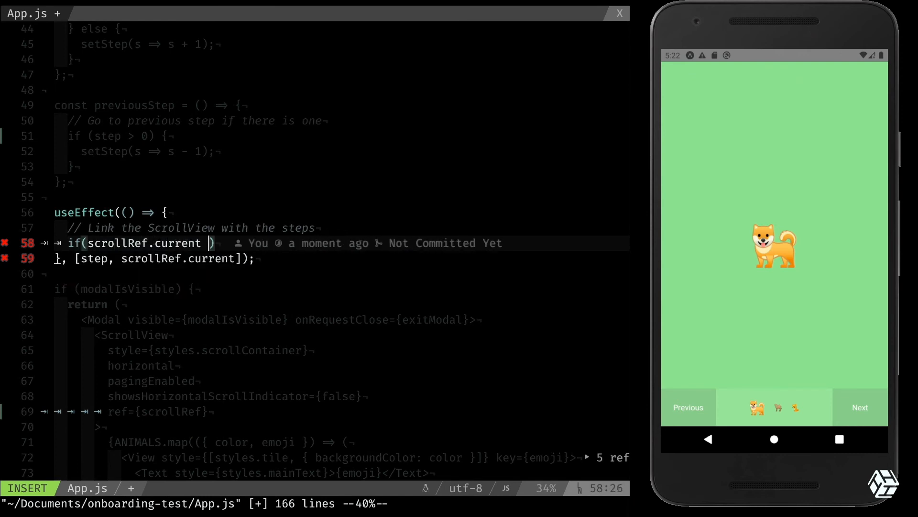
pyautogui.write('== null')
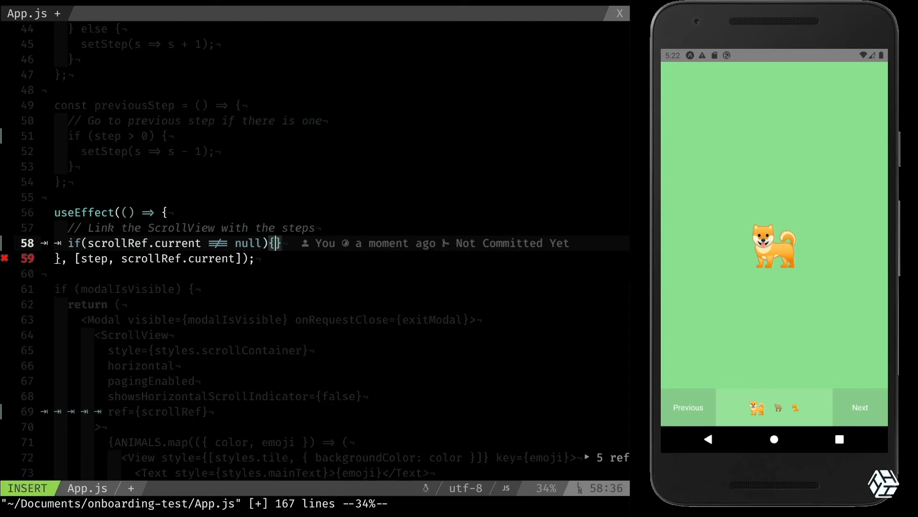
pyautogui.press('Return')
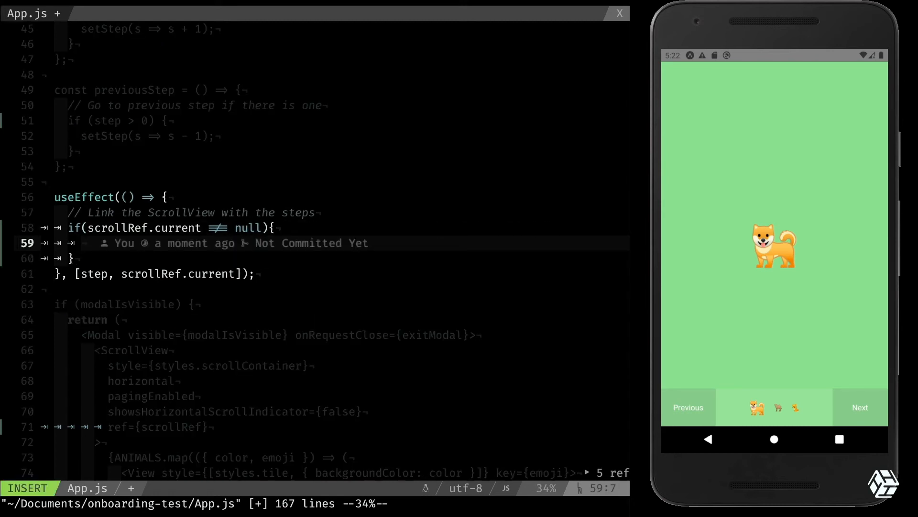
pyautogui.write('scrollRef.')
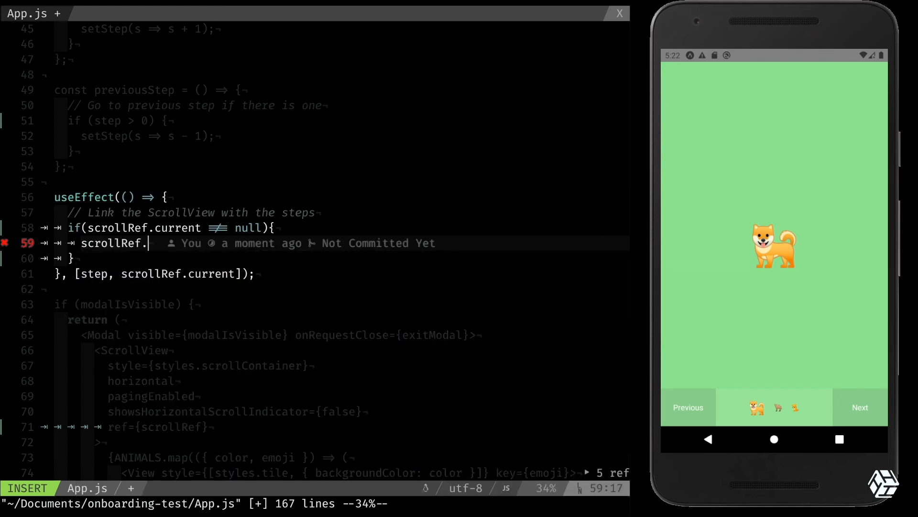
pyautogui.write('cureent')
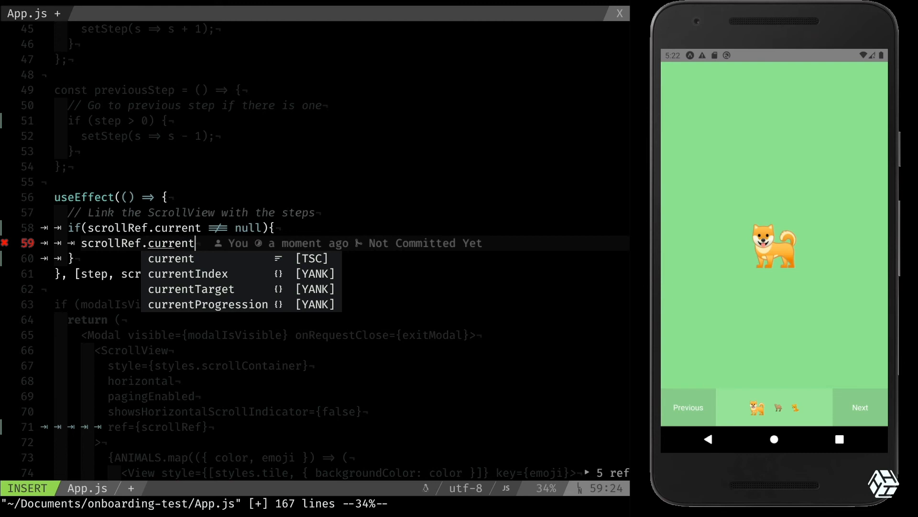
pyautogui.write('.scrollTo(')
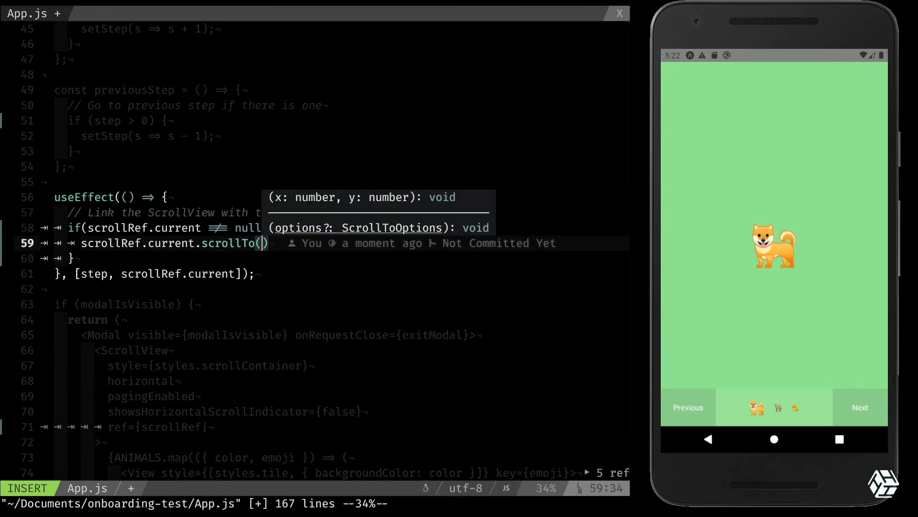
pyautogui.write('{')
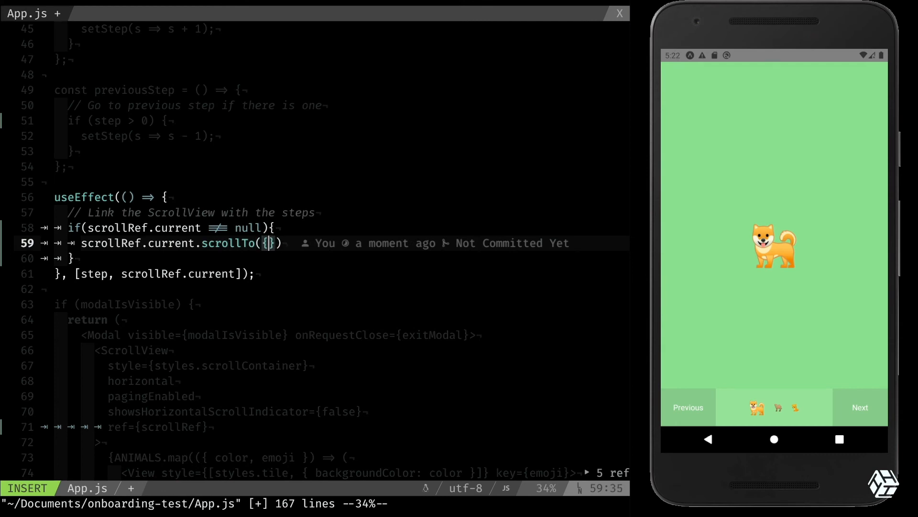
pyautogui.write('x:')
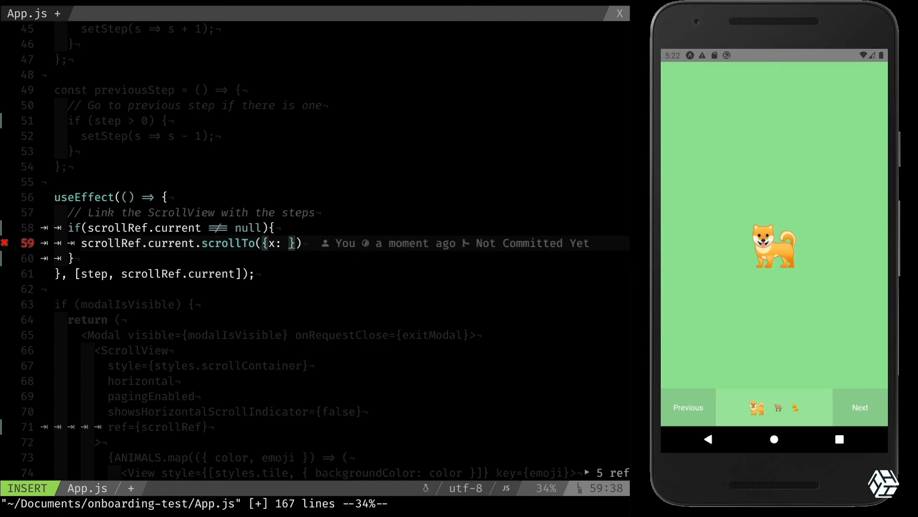
pyautogui.write('step')
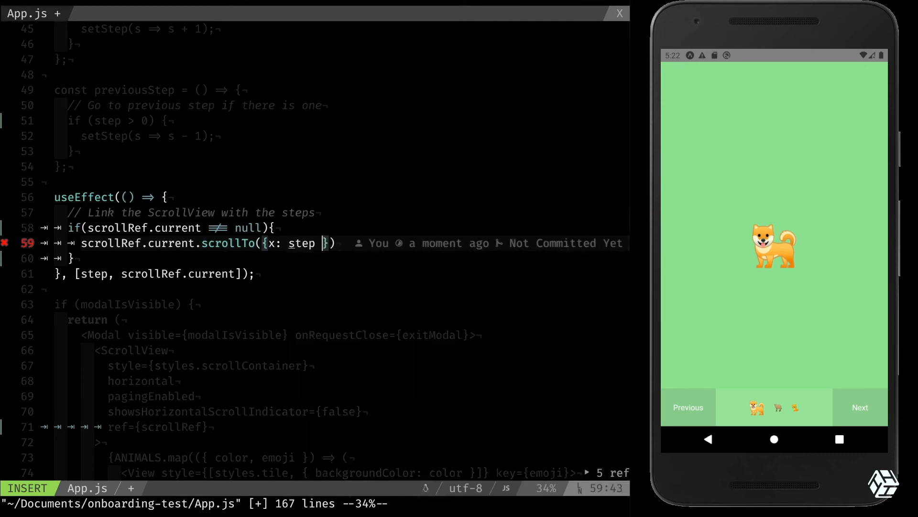
pyautogui.write('* width')
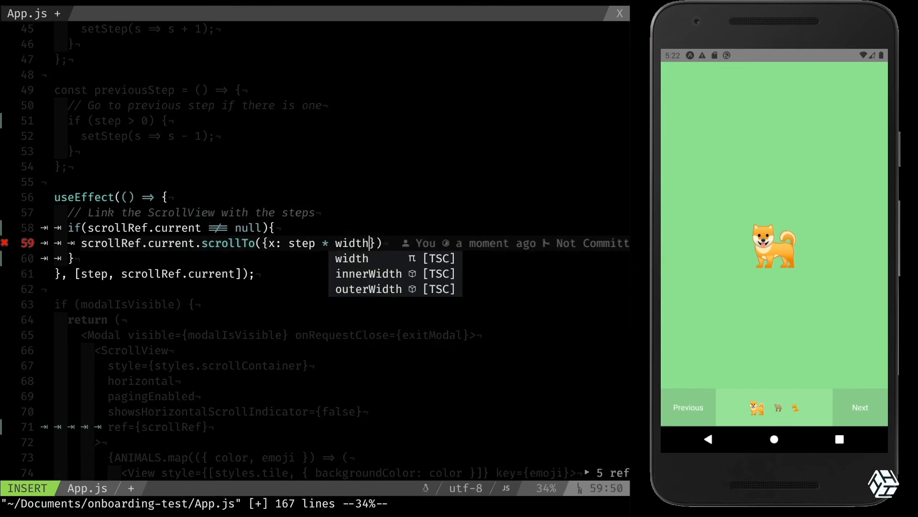
pyautogui.press('Escape')
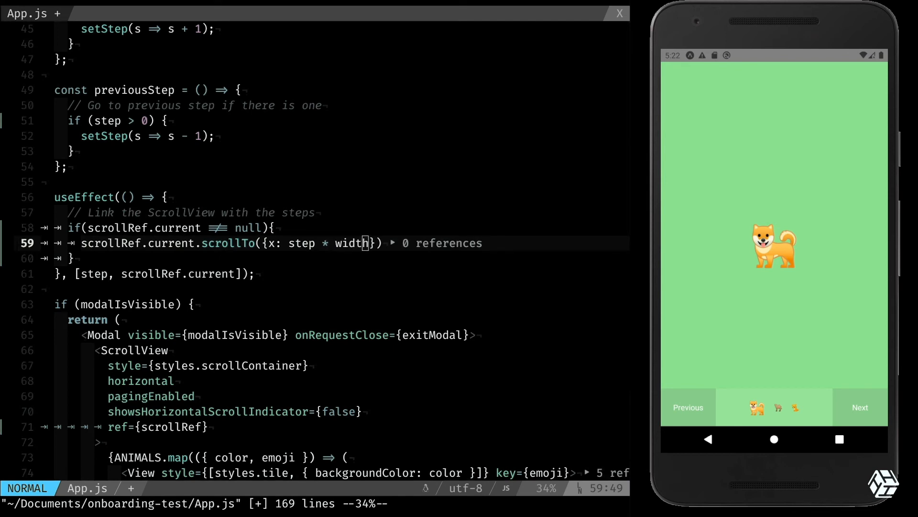
# Page forward from the dog to the camel tile and back in the emulator
pyautogui.click(860, 407)
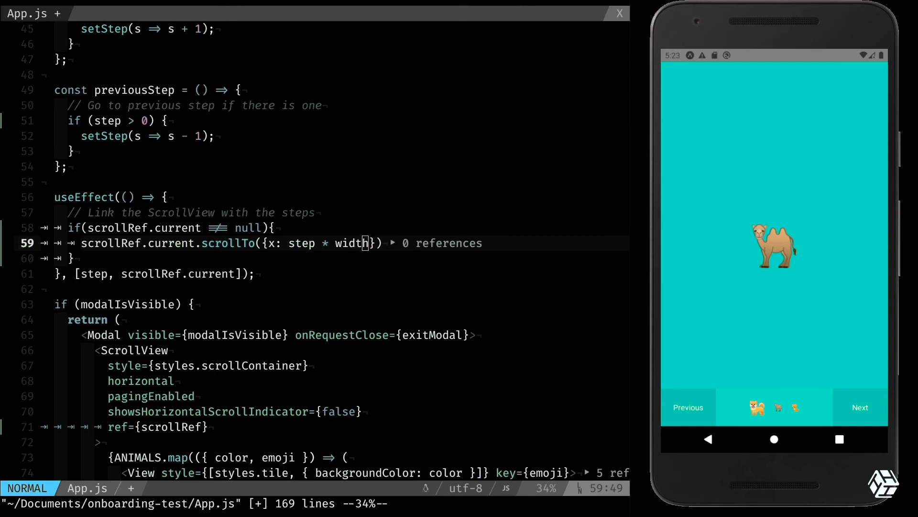
pyautogui.click(860, 407)
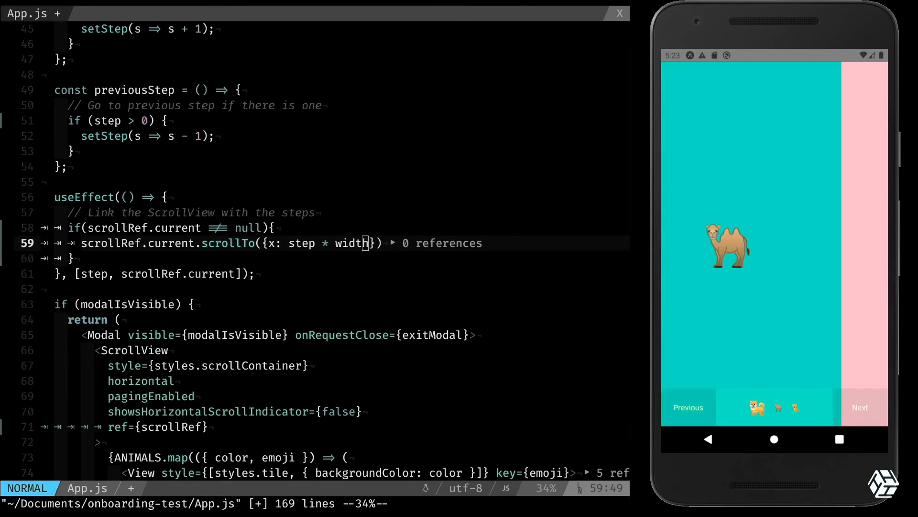
pyautogui.click(860, 407)
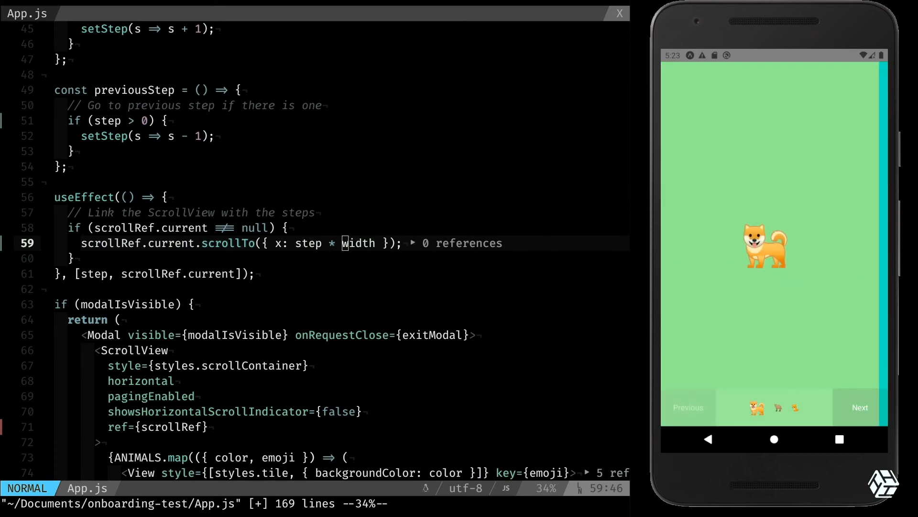
pyautogui.click(860, 407)
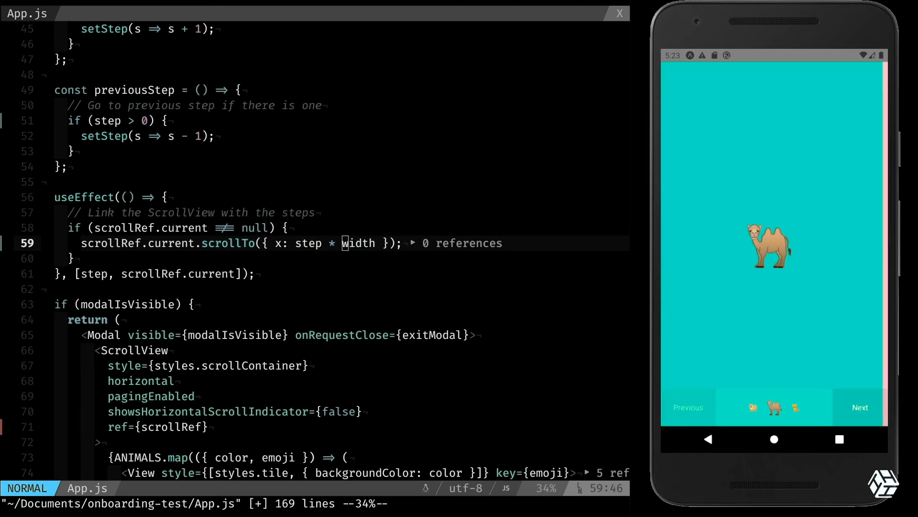
pyautogui.click(859, 407)
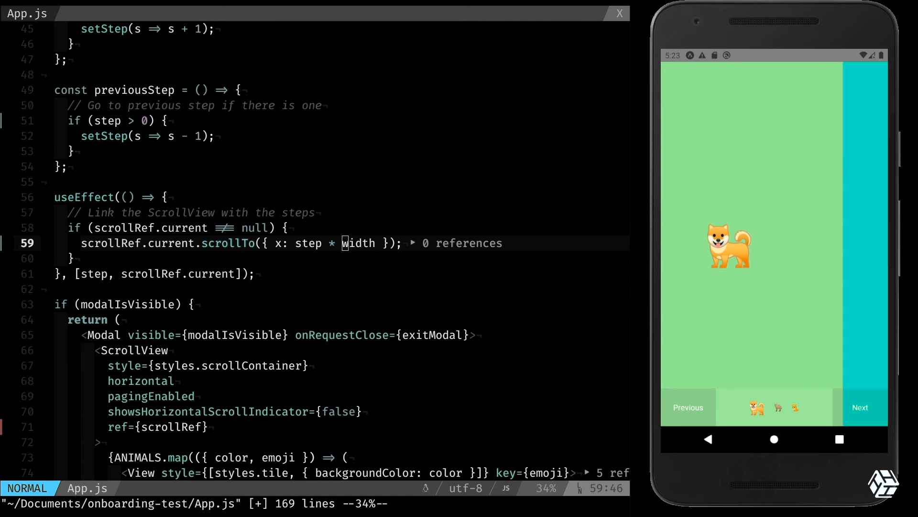
pyautogui.click(859, 407)
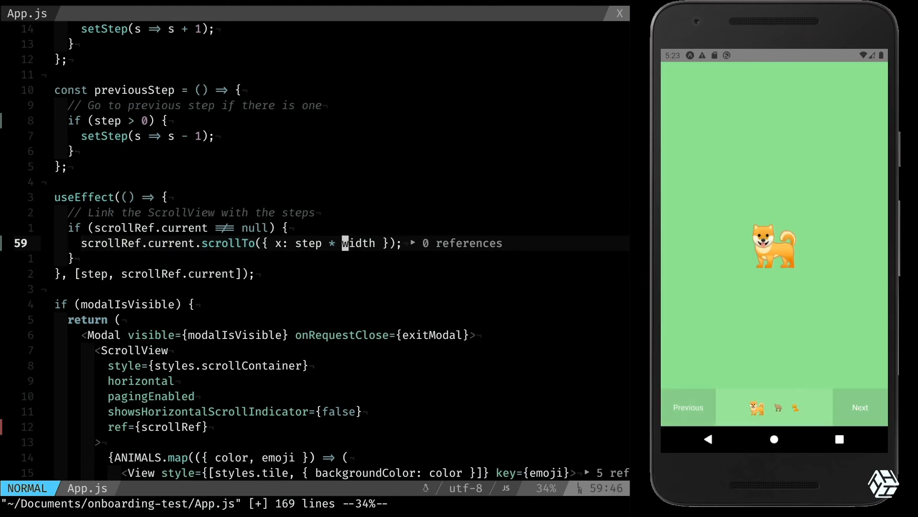
# Add an empty onMomentumScrollEnd={} prop to the ScrollView on line 72
pyautogui.scroll(-3)
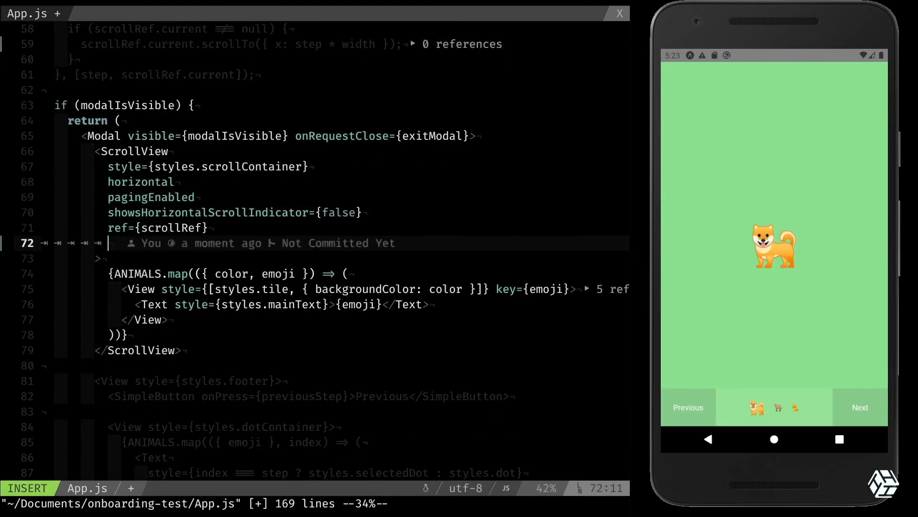
pyautogui.write('o')
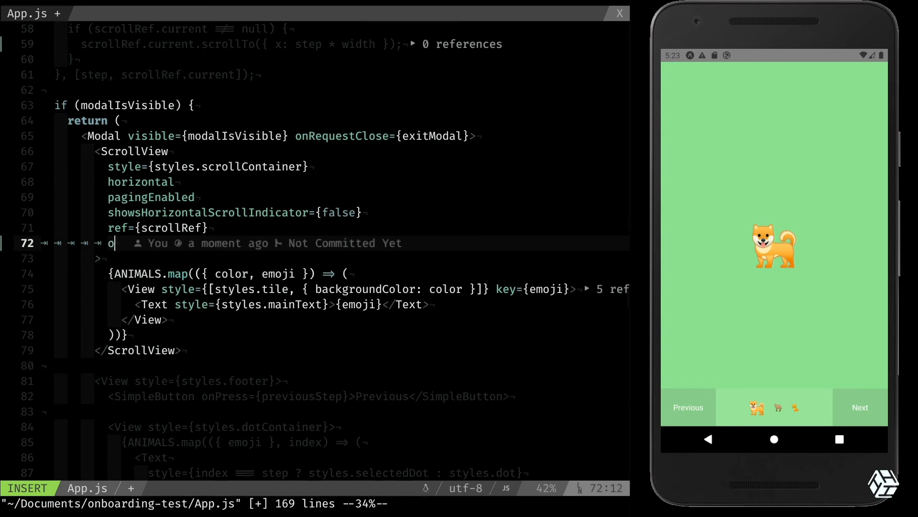
pyautogui.write('nMomentumScrollEnd')
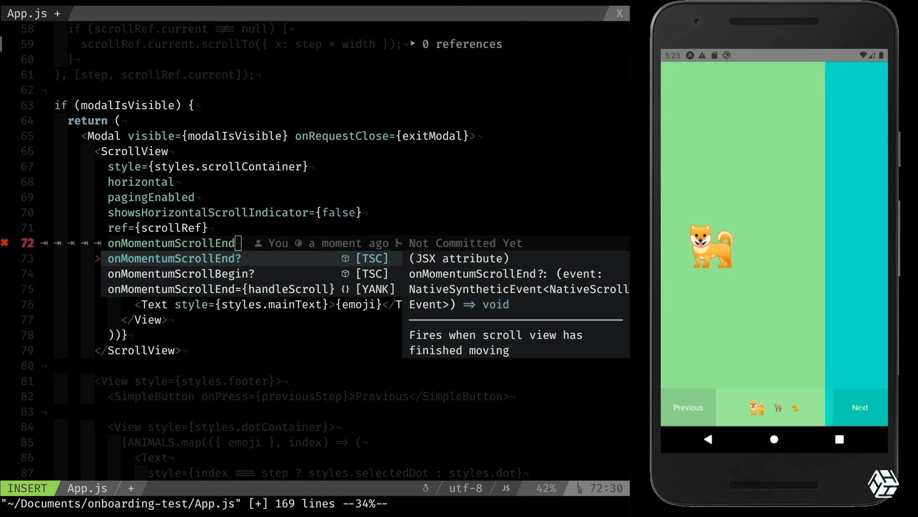
pyautogui.click(859, 407)
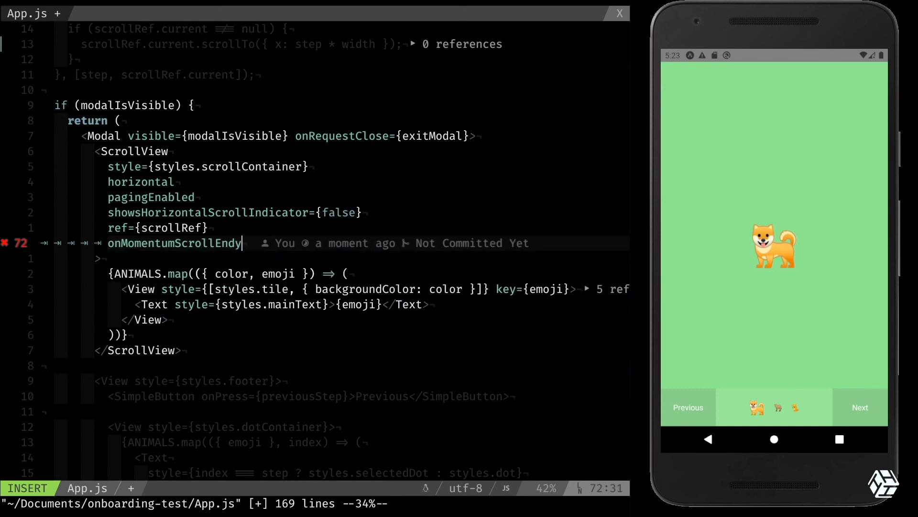
pyautogui.write('={}')
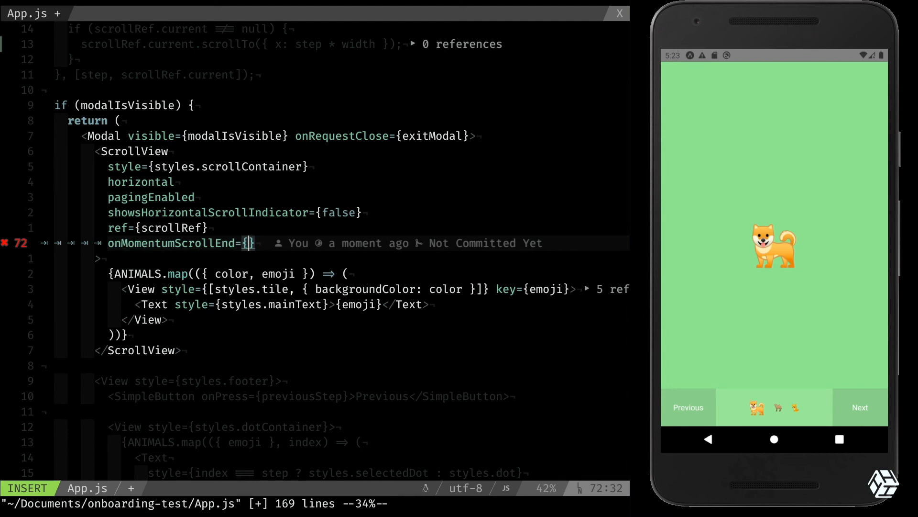
# Make the handler call setStep(Math.round(props.nativeEvent.contentOffset.x / width))
pyautogui.write('props =>')
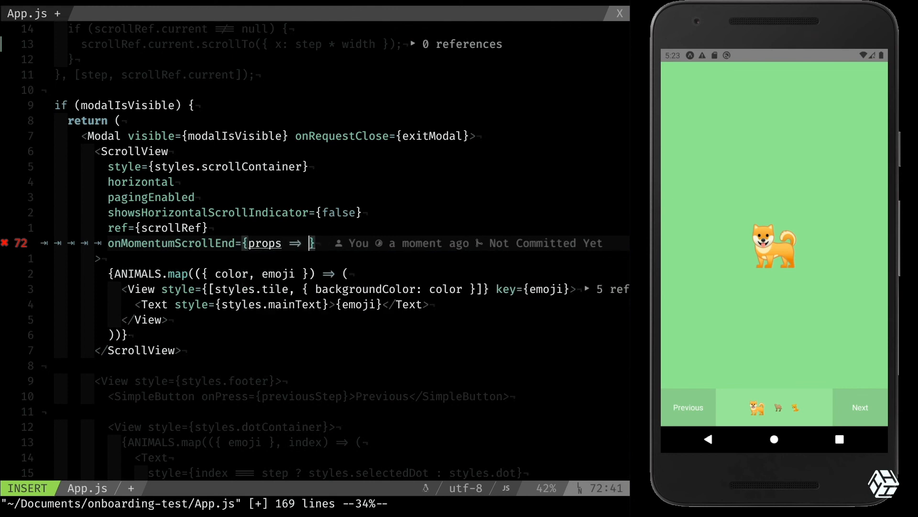
pyautogui.write('setStep')
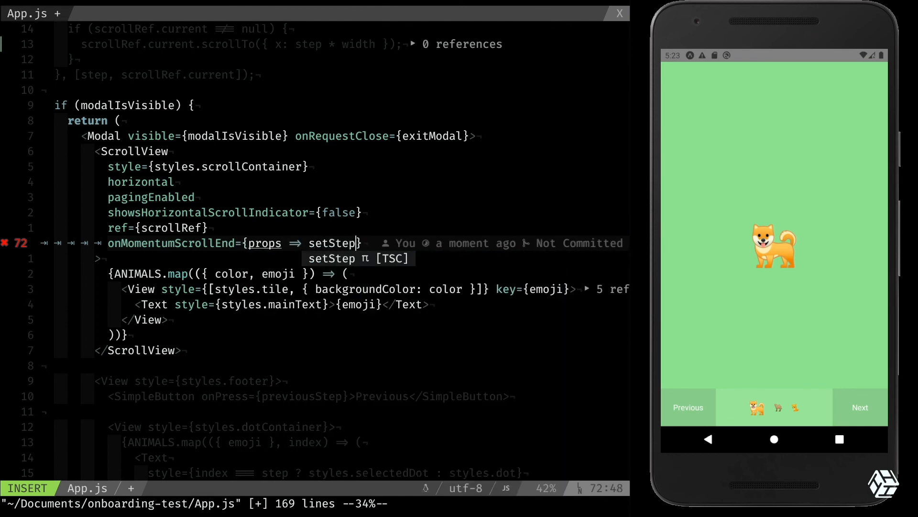
pyautogui.write('()')
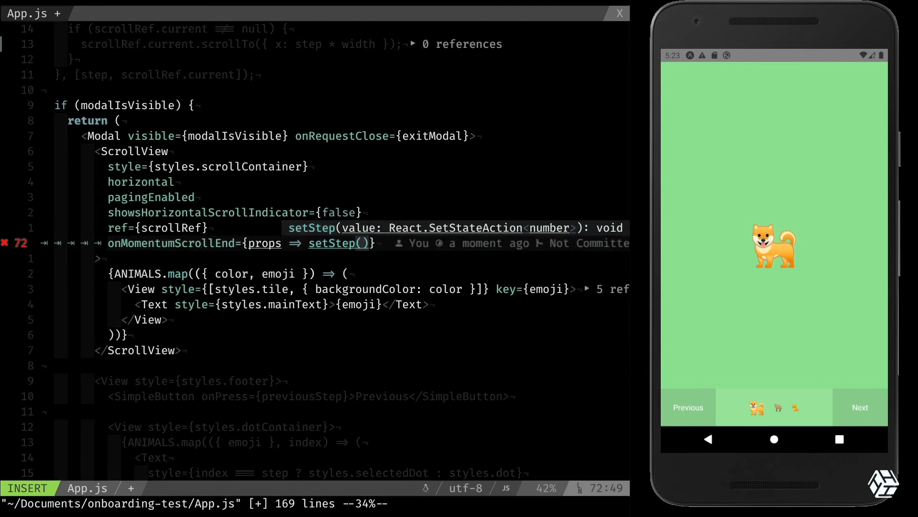
pyautogui.write('Math.')
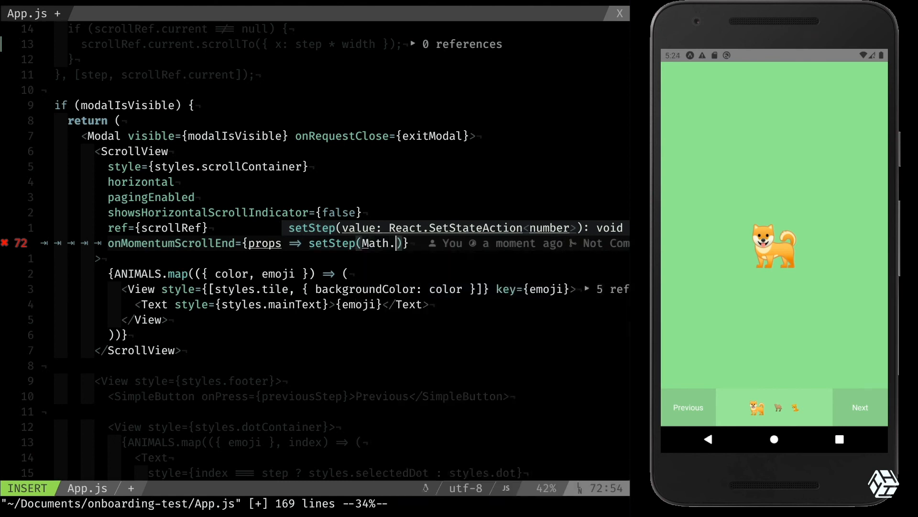
pyautogui.write('round(')
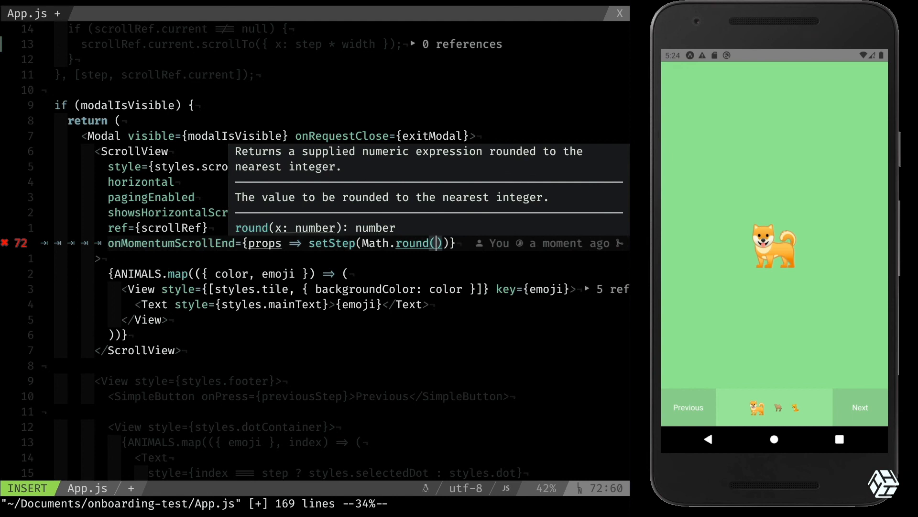
pyautogui.write('props.')
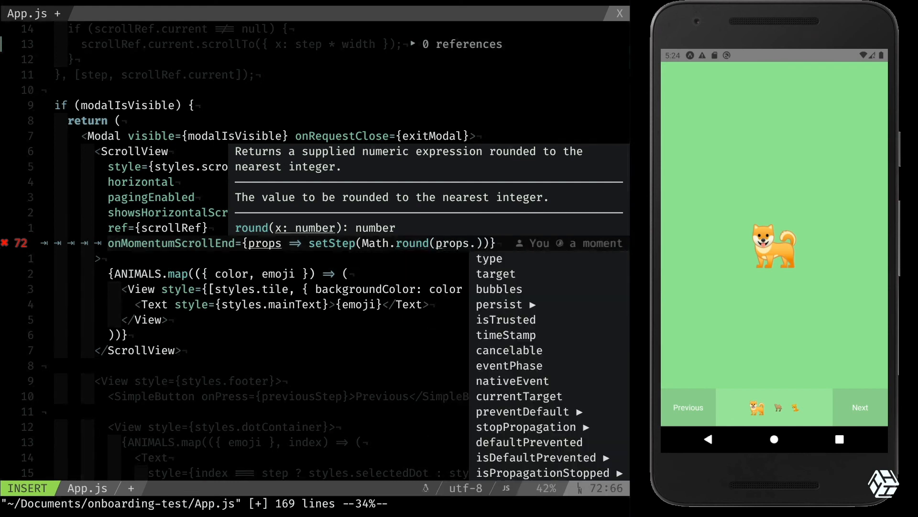
pyautogui.write('n')
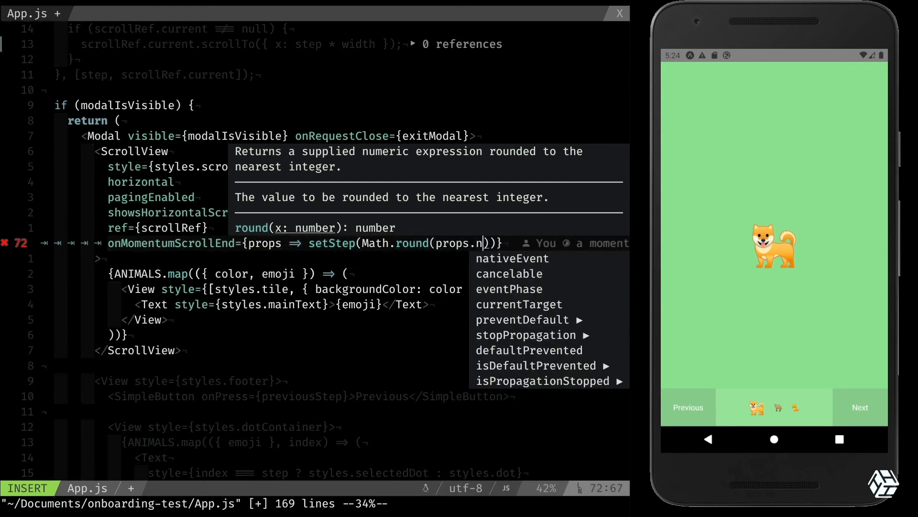
pyautogui.write('nativeEvent.contentOffset')
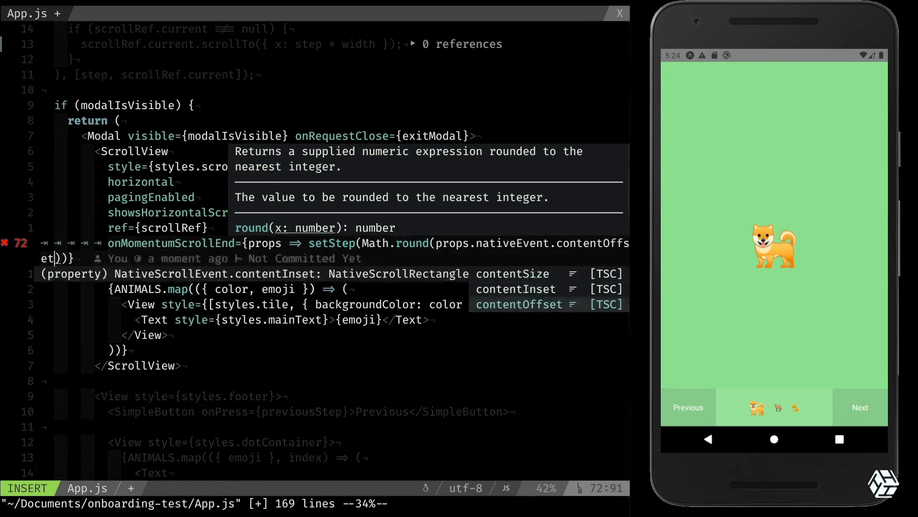
pyautogui.write('.x')
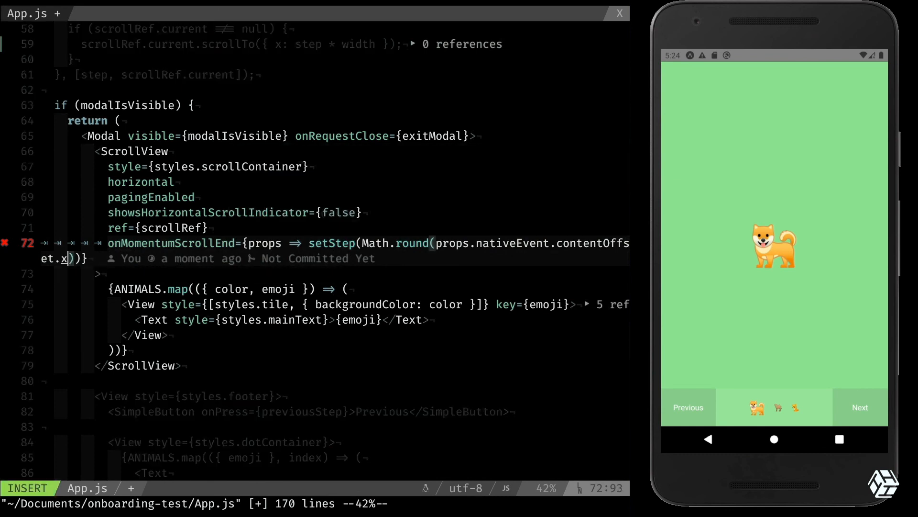
pyautogui.write('/wi')
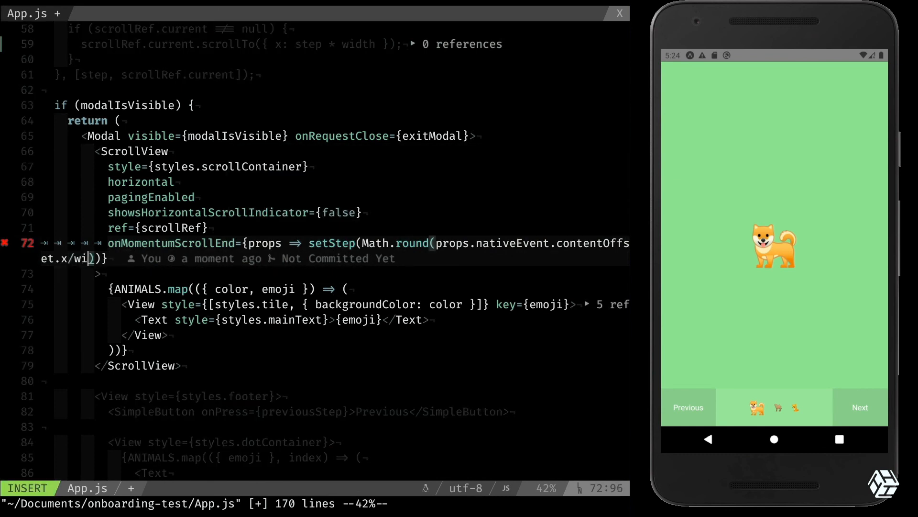
pyautogui.press('Escape')
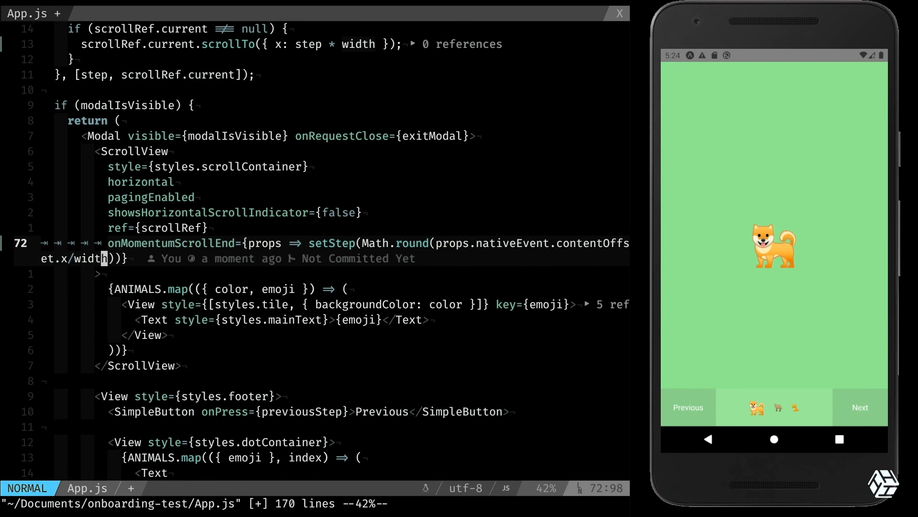
# Advance to the camel page in the emulator to check the dots follow
pyautogui.click(860, 407)
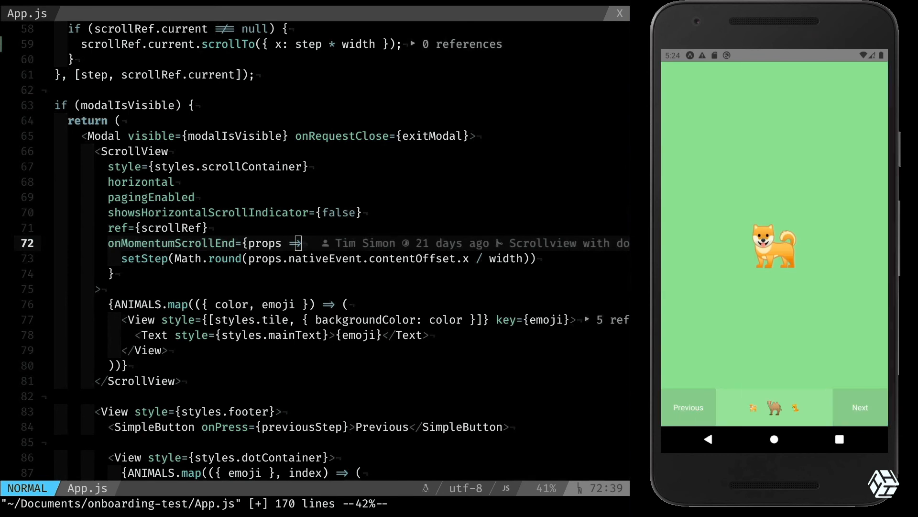
pyautogui.click(860, 407)
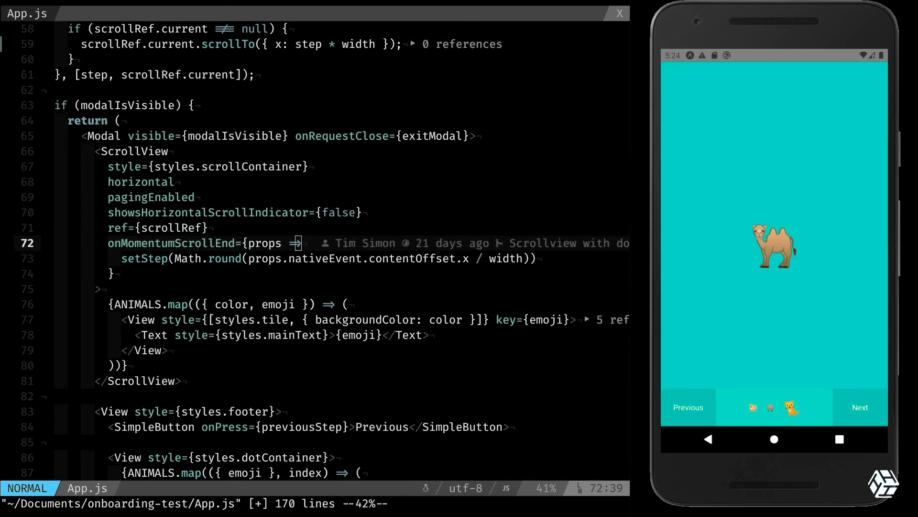